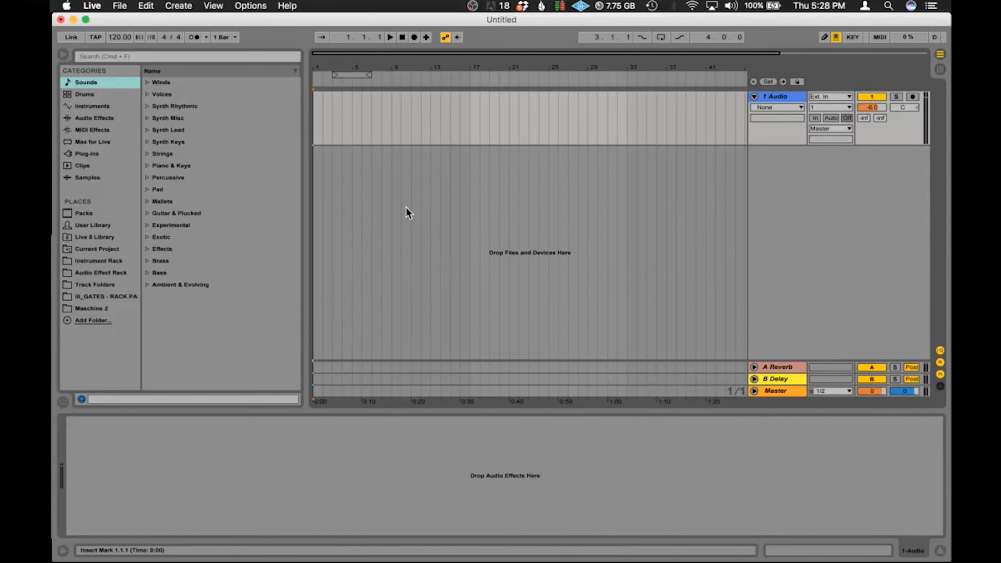
Show the Samples category in the browser to list individual sample files.
click(88, 176)
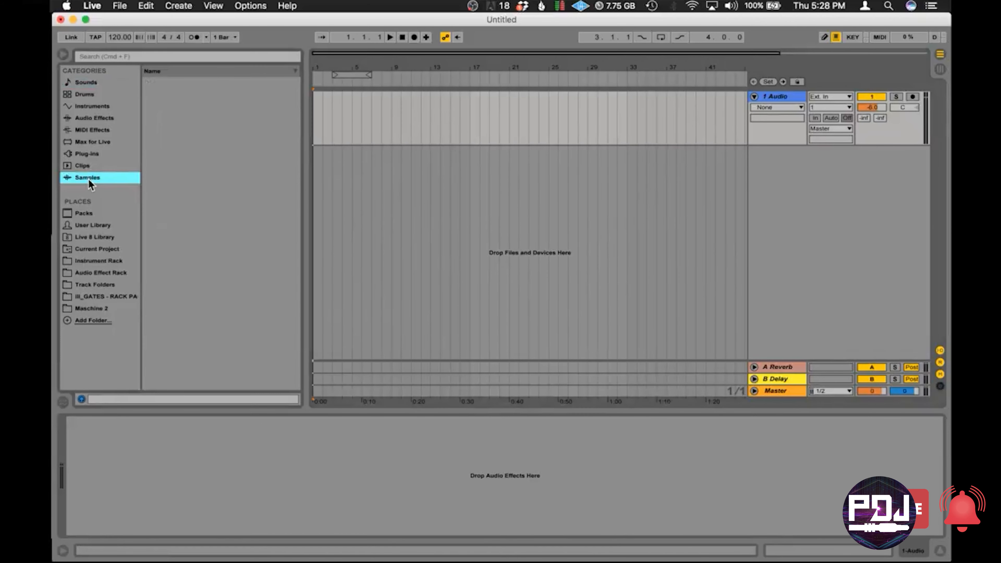
click(88, 177)
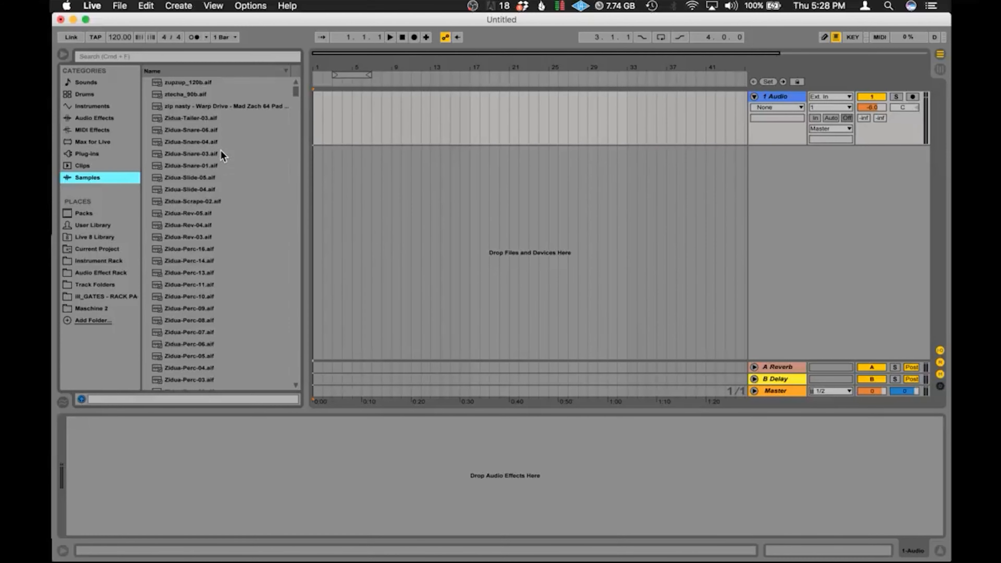
mouse_move(197, 131)
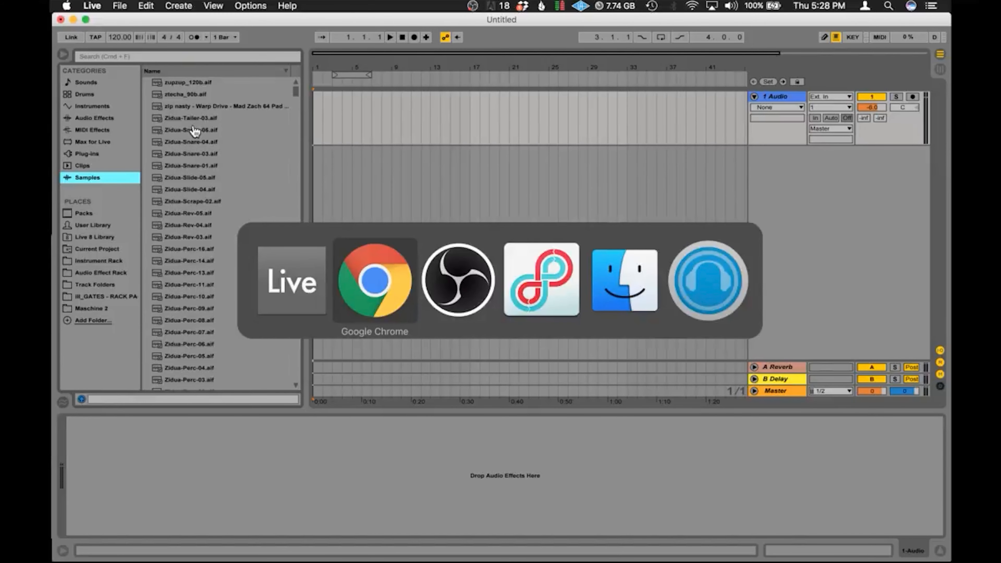
click(624, 280)
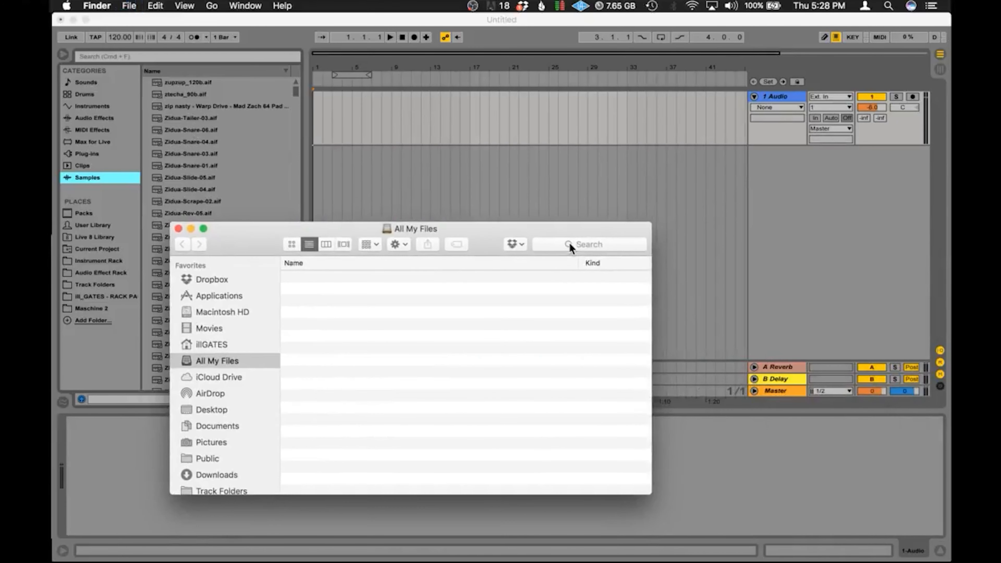
text(brea)
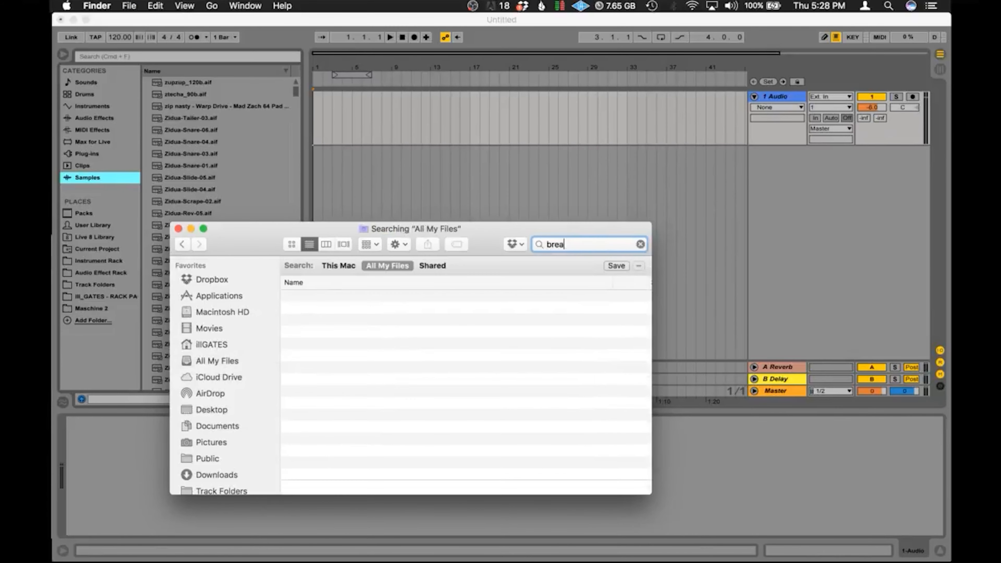
text(k)
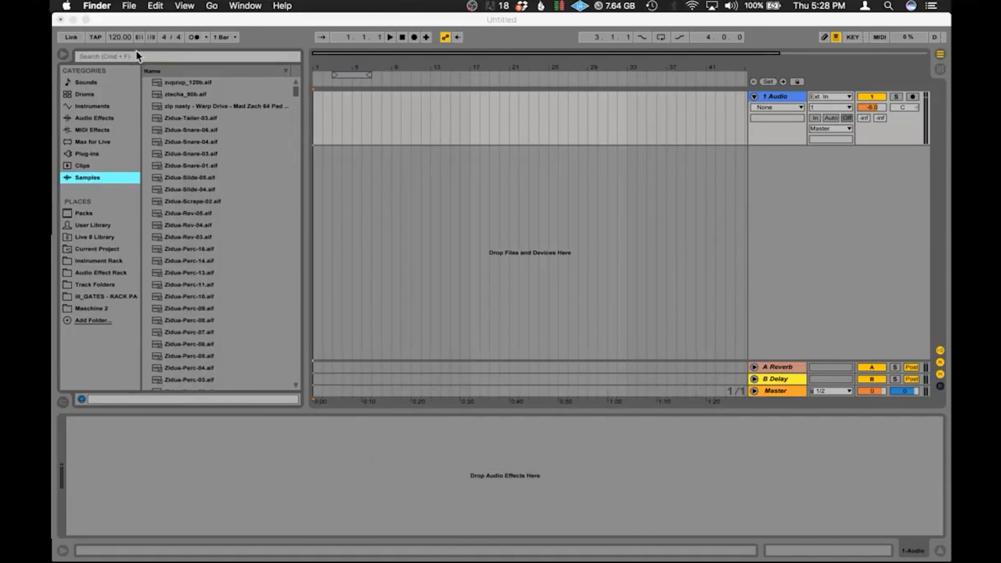
Search the browser for 'br' and preview the Hip-Hop Claps and DealerBreak loops.
text(break)
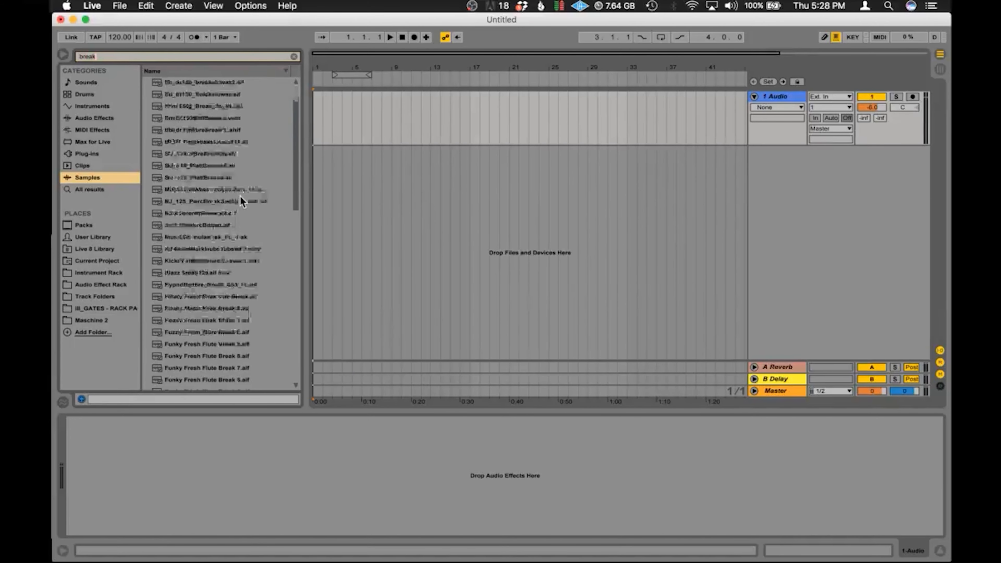
click(205, 165)
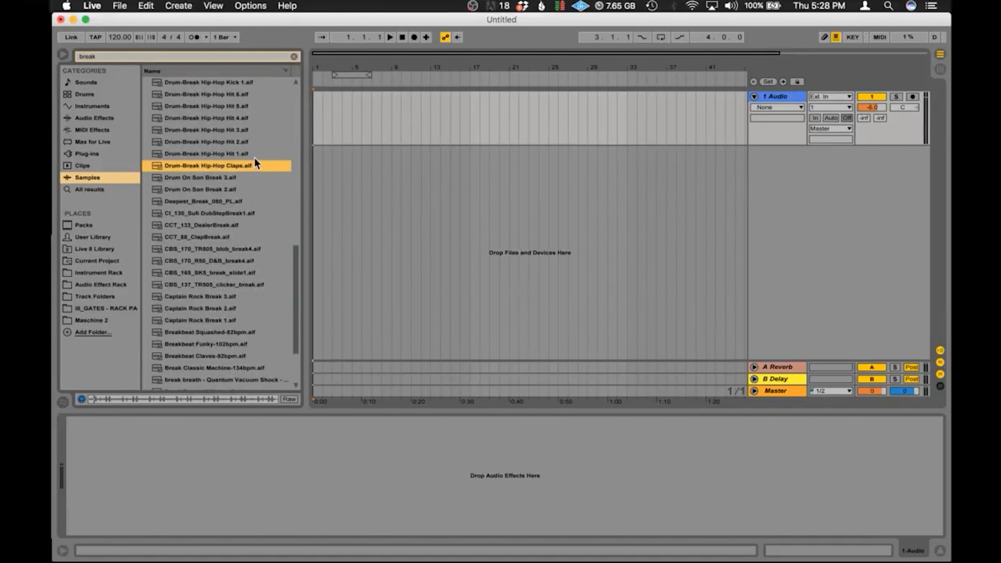
click(250, 6)
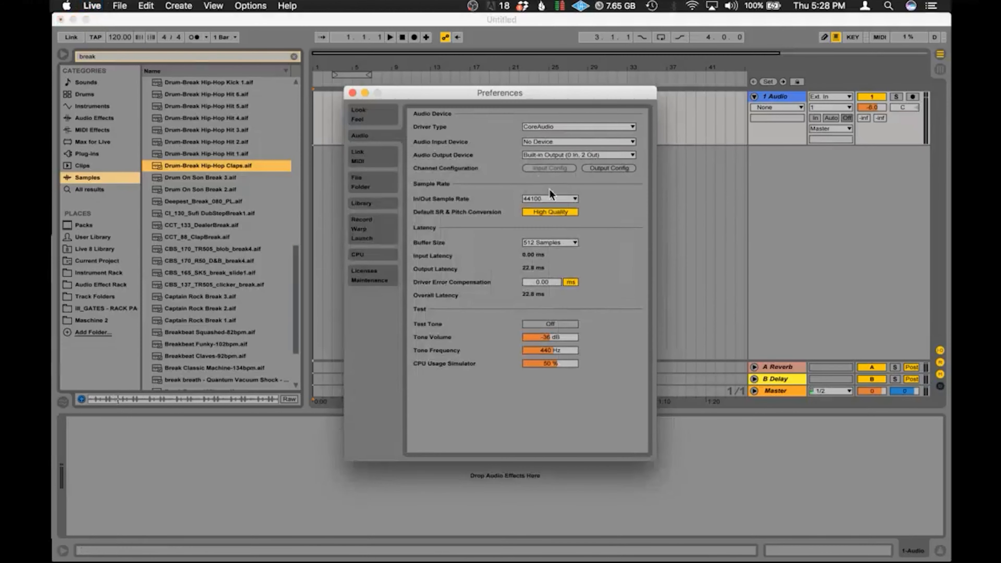
click(577, 155)
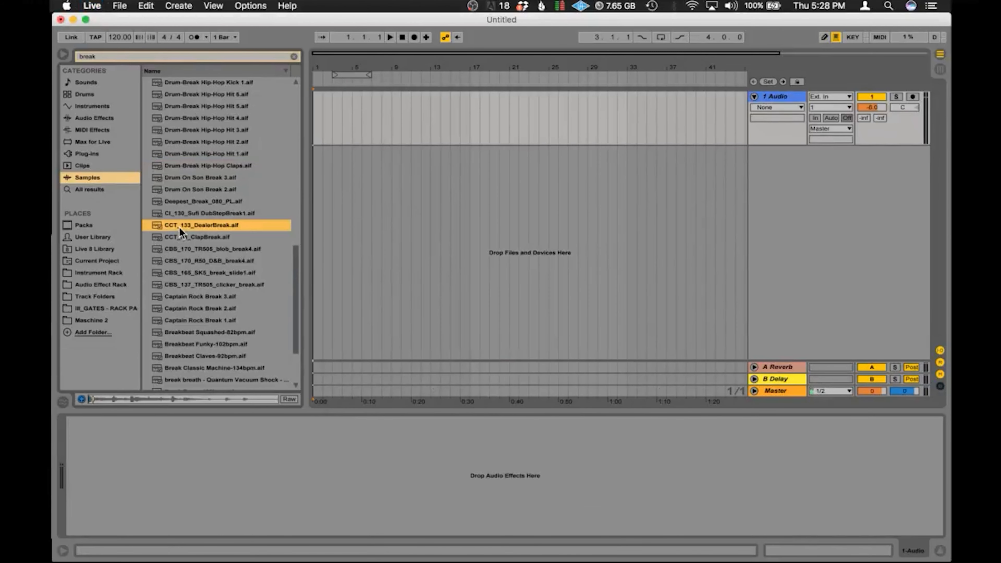
Preview the ClapBreak, D&B break4, Captain Rock and Breakbeat Funky-102bpm loops.
click(198, 237)
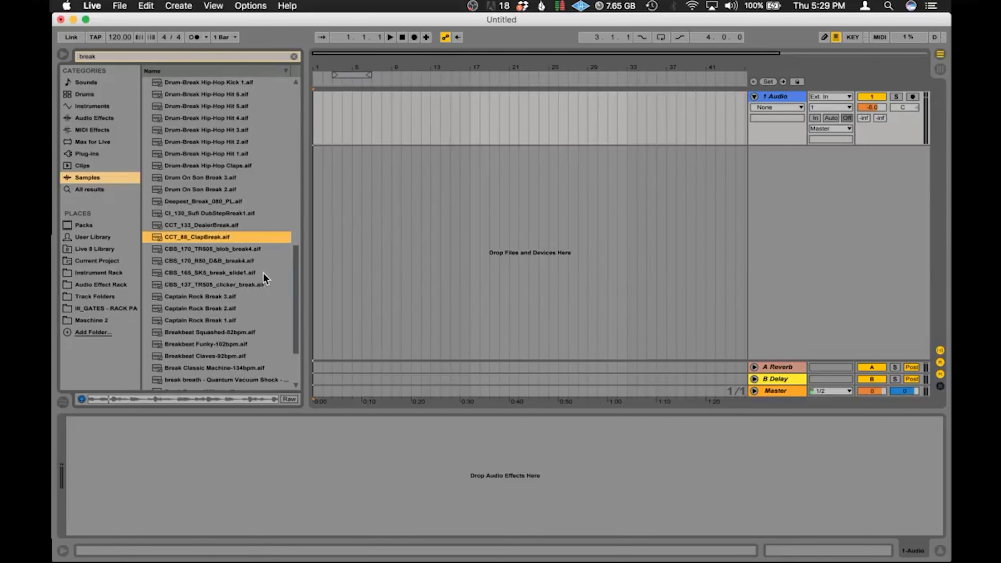
click(208, 261)
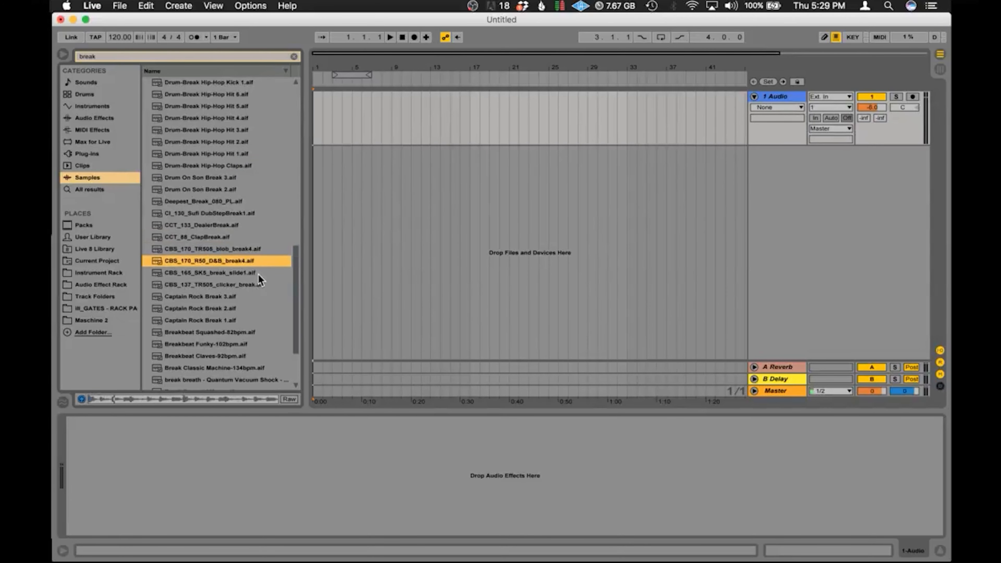
click(200, 320)
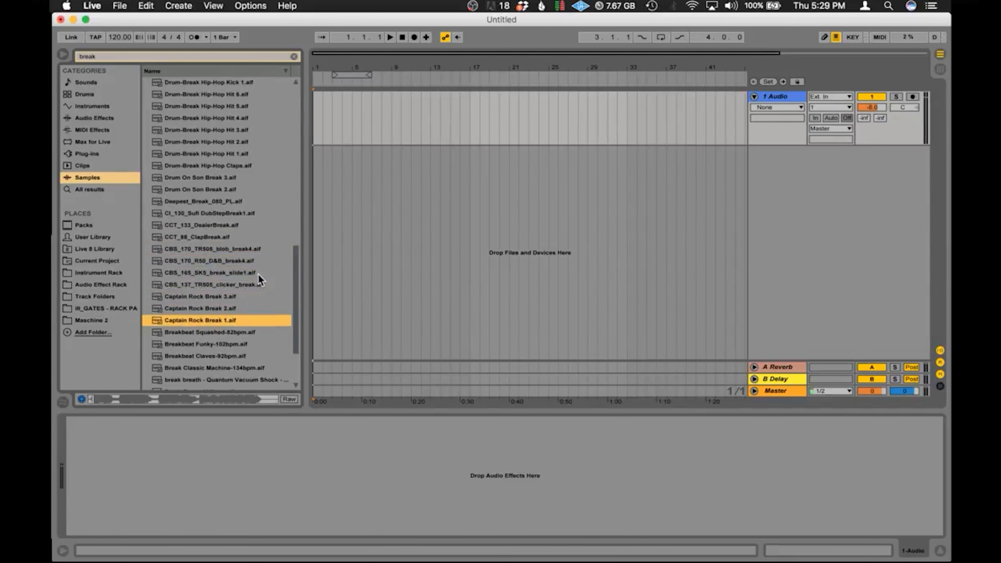
click(210, 332)
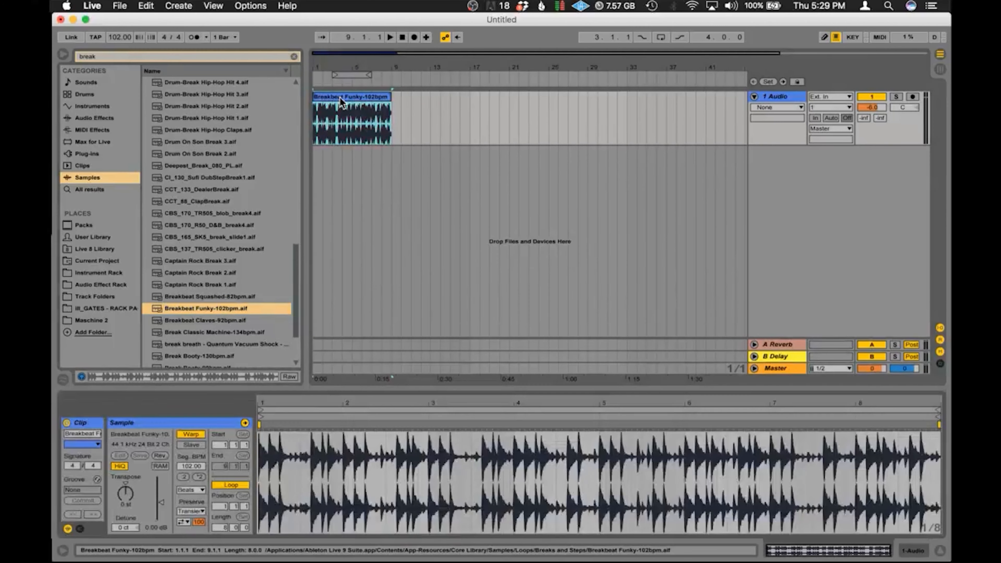
Select the breakbeat clip and zoom in on its opening bars.
click(510, 194)
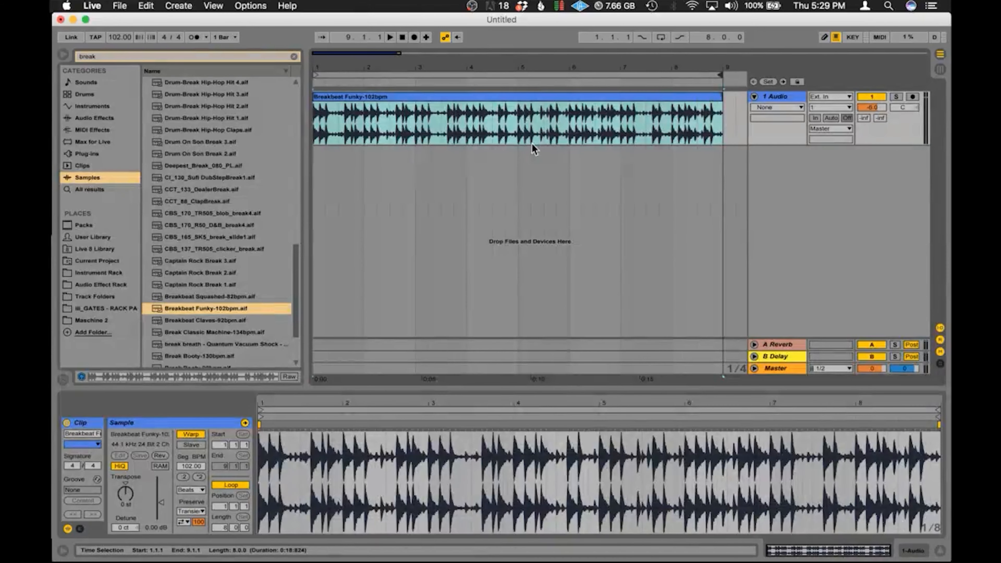
click(389, 36)
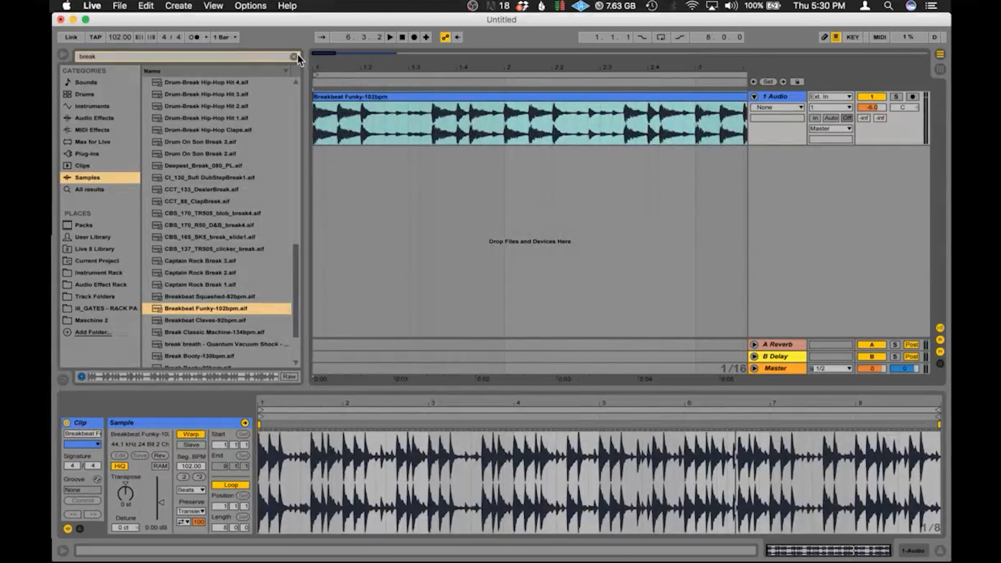
Clear the browser search and add a warp marker on an opening drum hit.
click(294, 56)
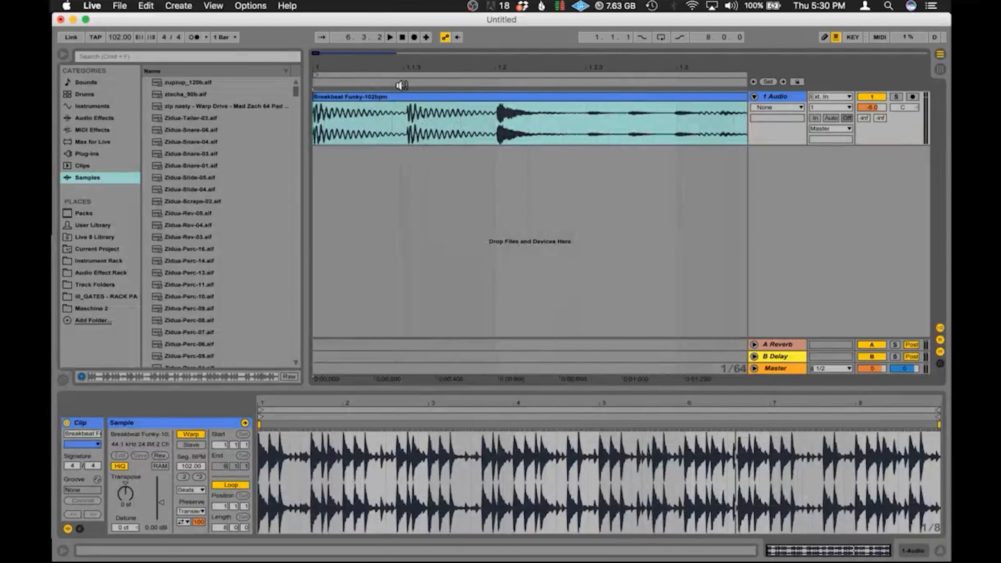
click(460, 97)
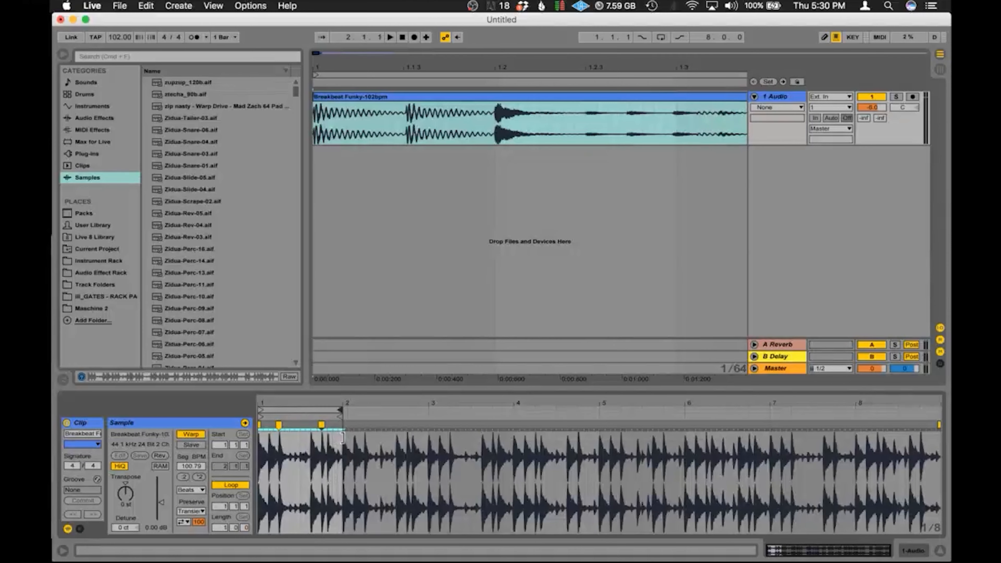
click(390, 36)
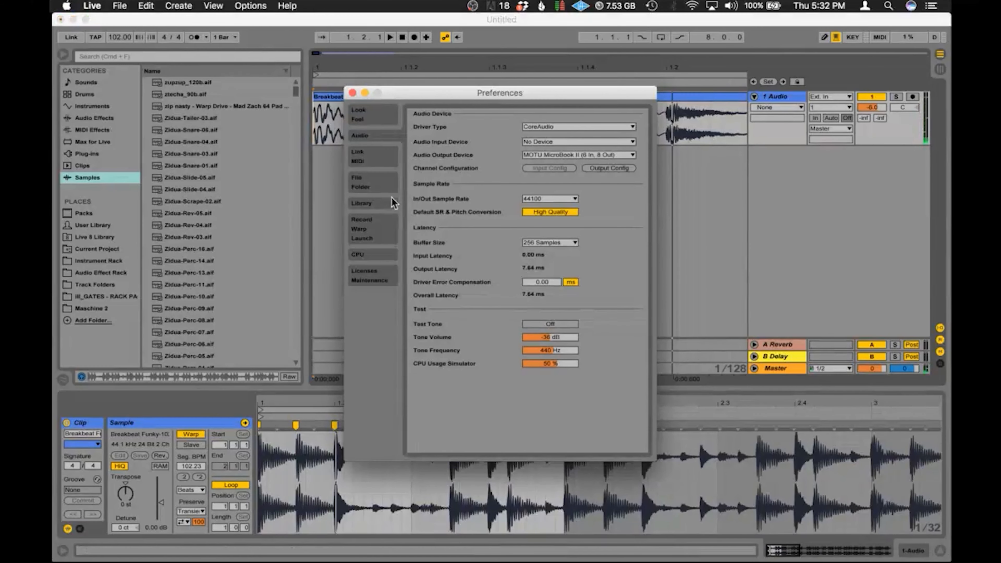
mouse_move(382, 228)
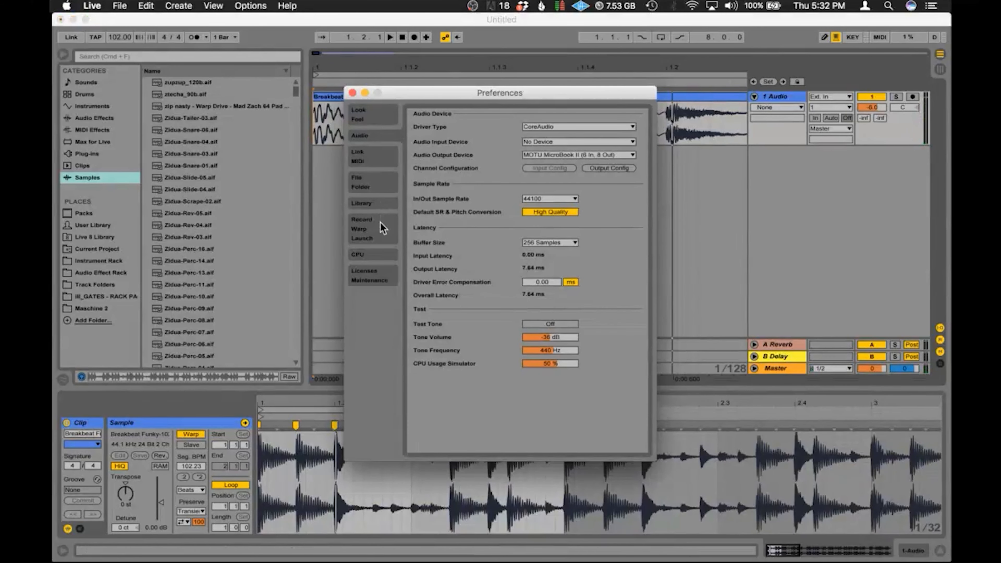
Enable Create Fades on Clip Edges in the Record/Warp/Launch preferences.
click(362, 219)
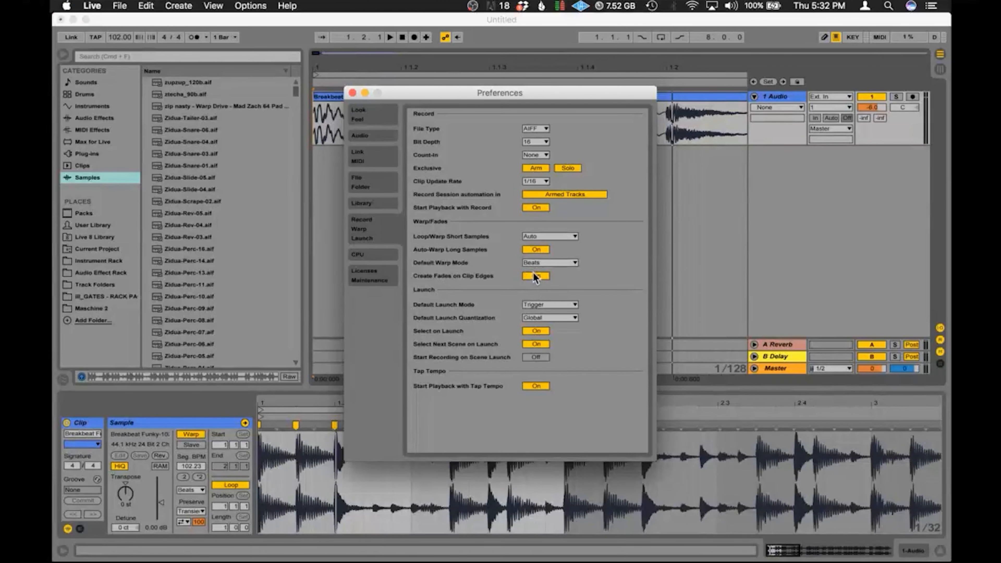
click(535, 276)
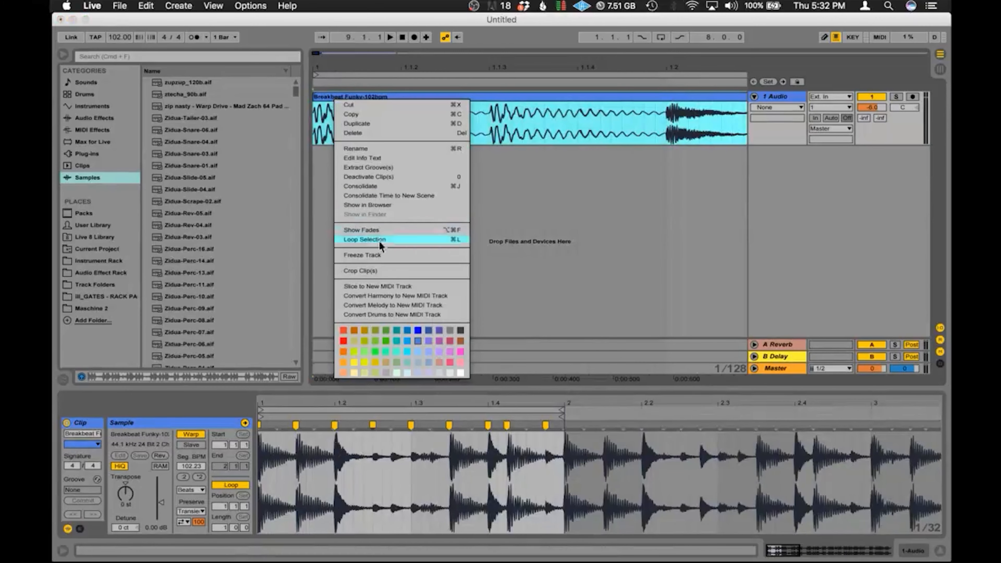
Show clip fades and split the breakbeat clip at the second drum hit.
click(364, 239)
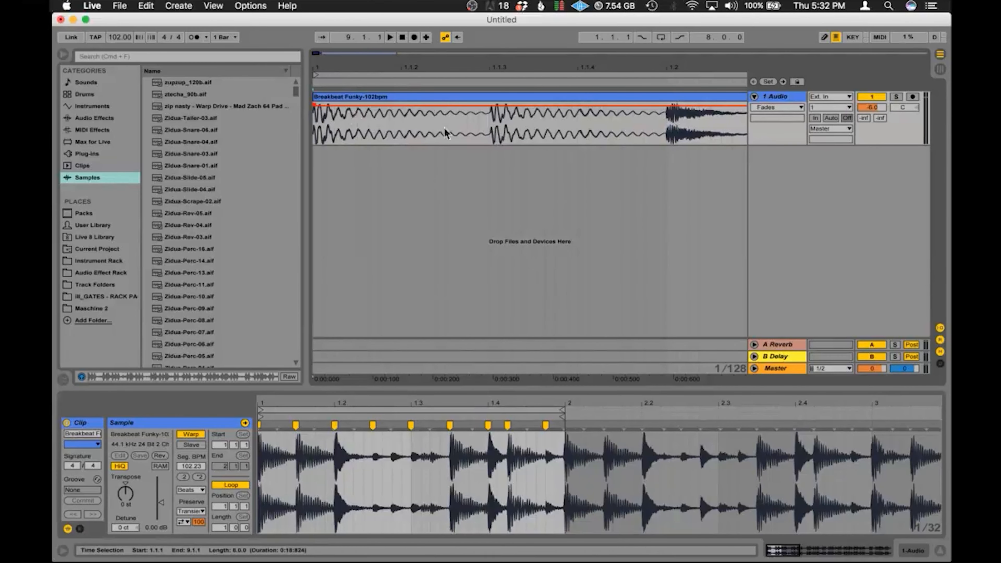
click(490, 134)
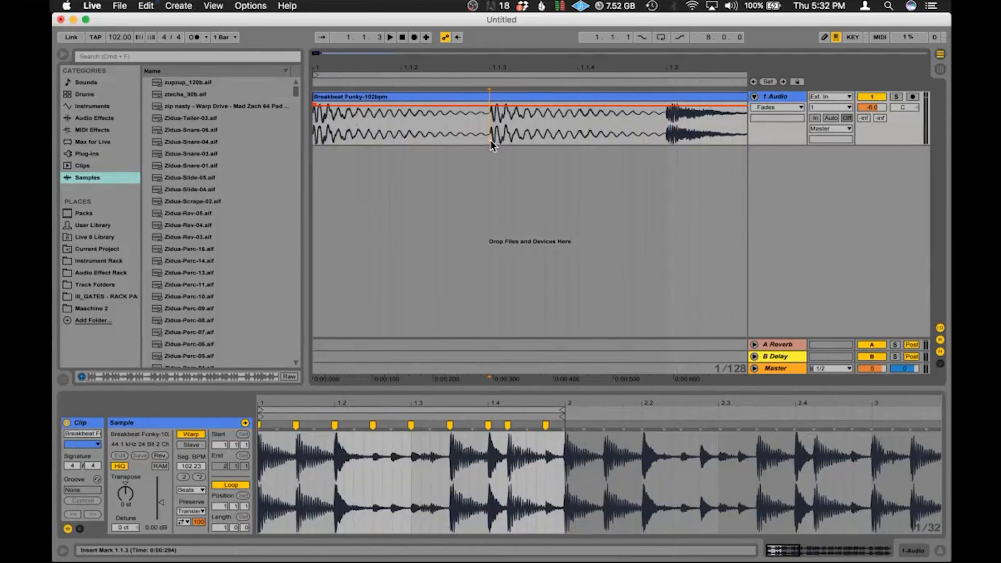
click(389, 37)
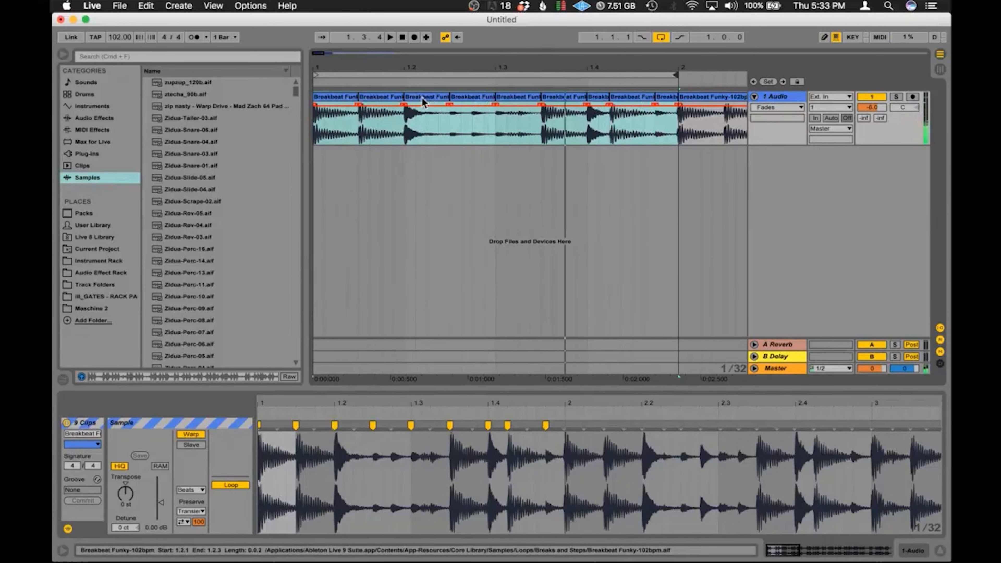
Remove an unwanted breakbeat slice and audition the chopped pattern.
click(425, 121)
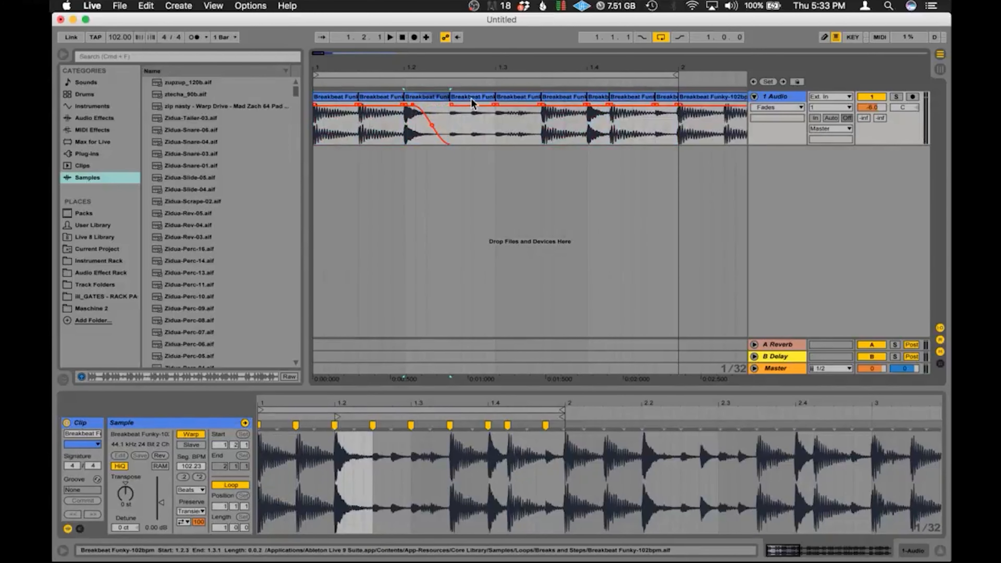
click(447, 118)
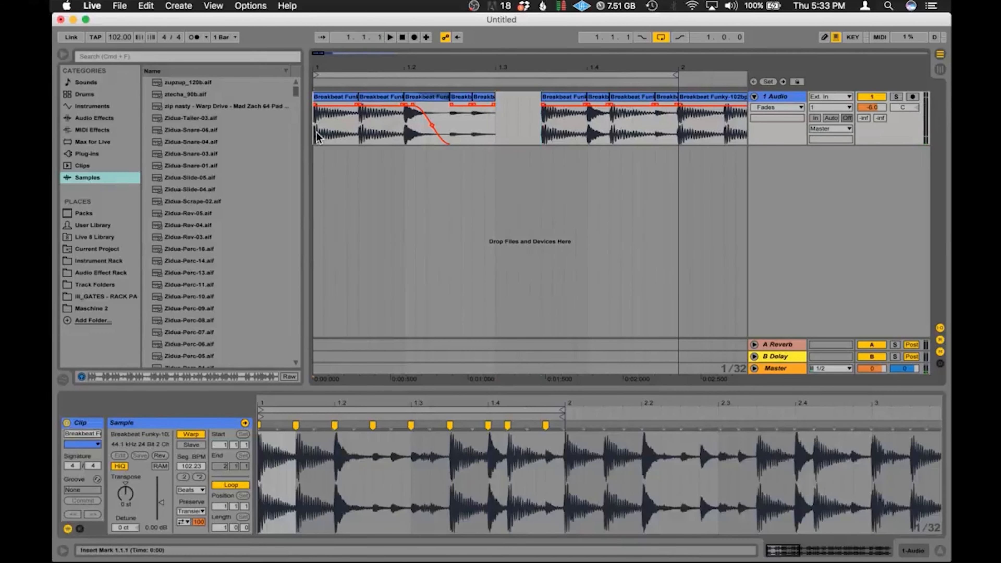
click(390, 37)
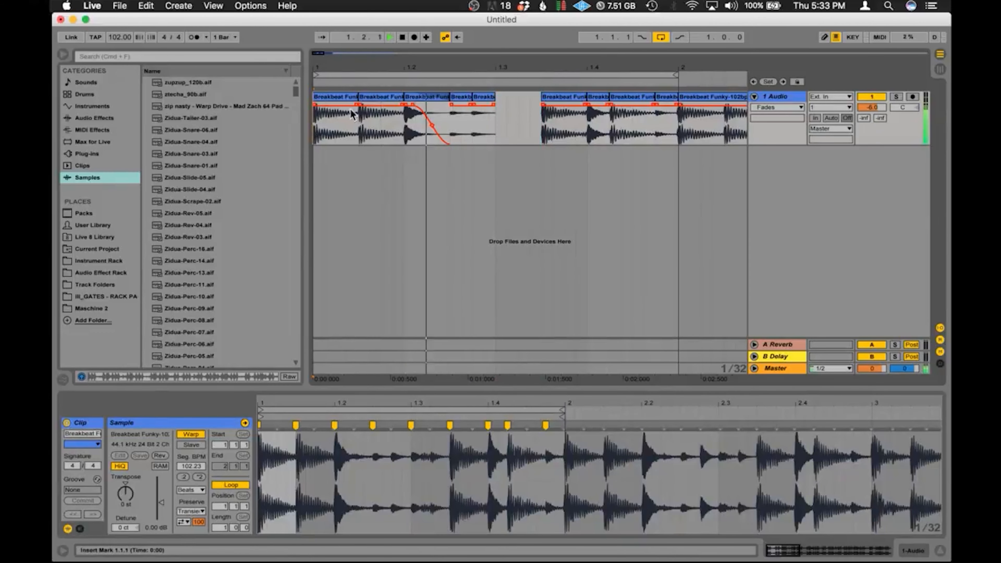
Shape fades on the first three slices and select the slice before bar 2.
click(389, 36)
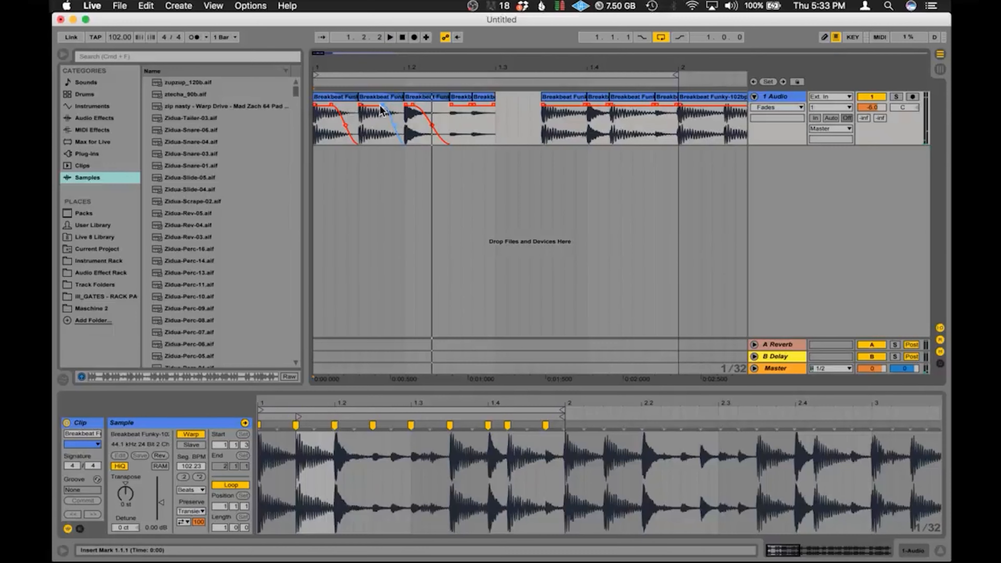
click(390, 37)
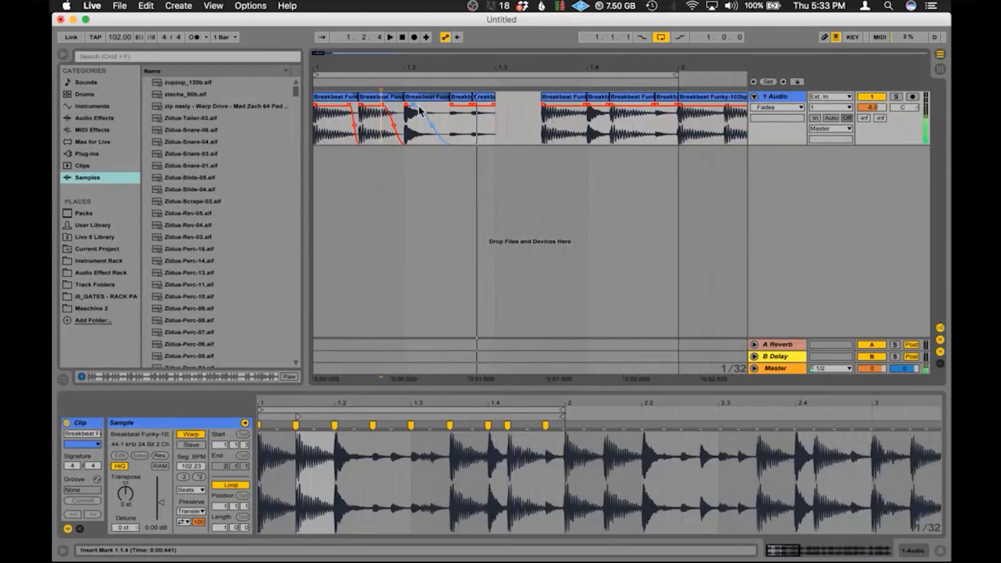
click(389, 36)
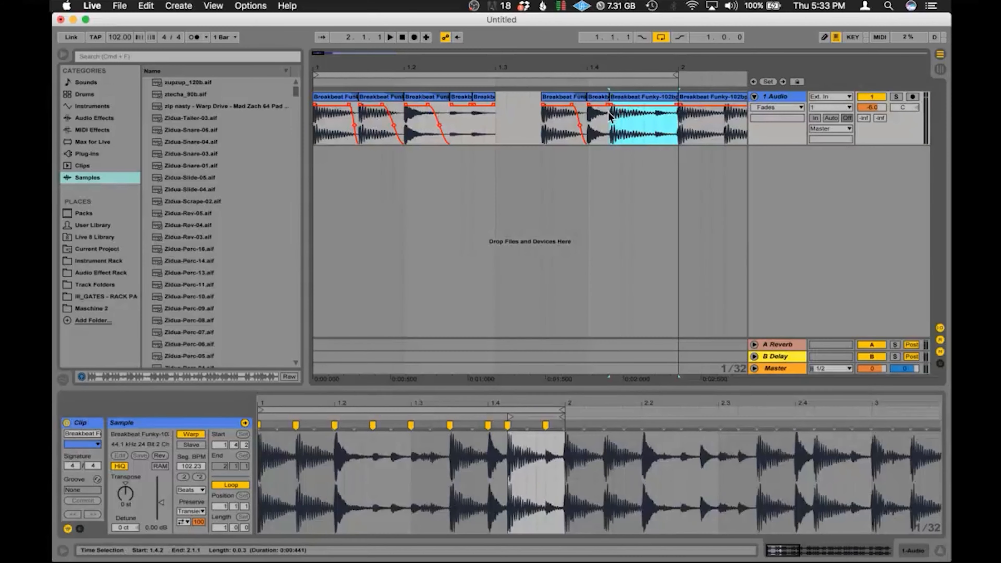
click(589, 141)
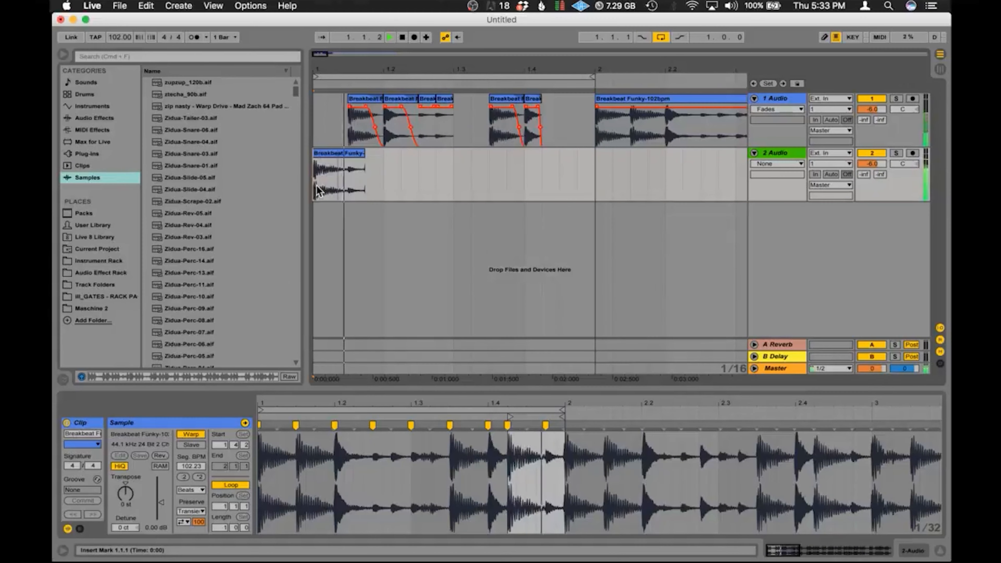
Rearrange slices across a second track into a continuous one-bar pattern on one audio track.
click(913, 153)
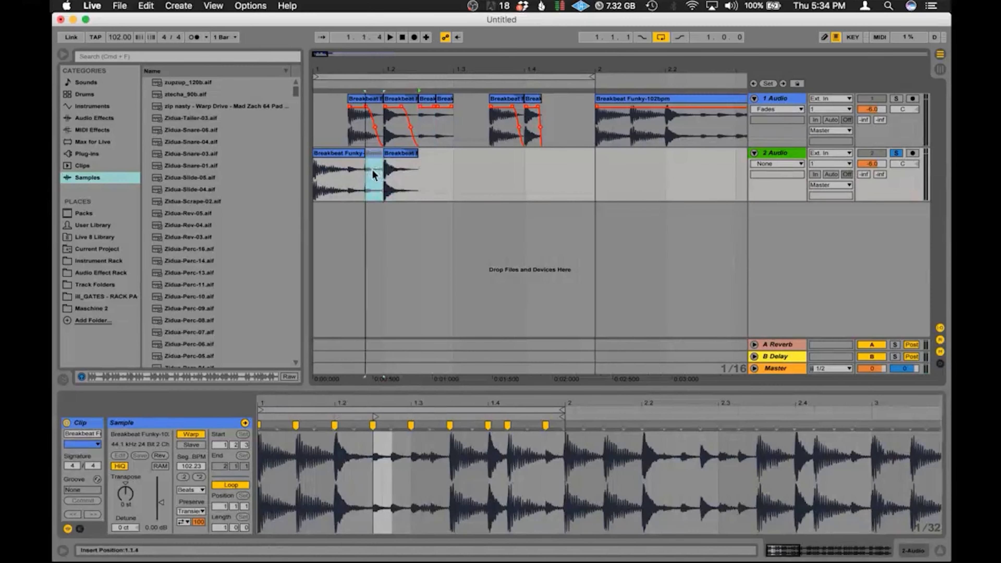
click(389, 36)
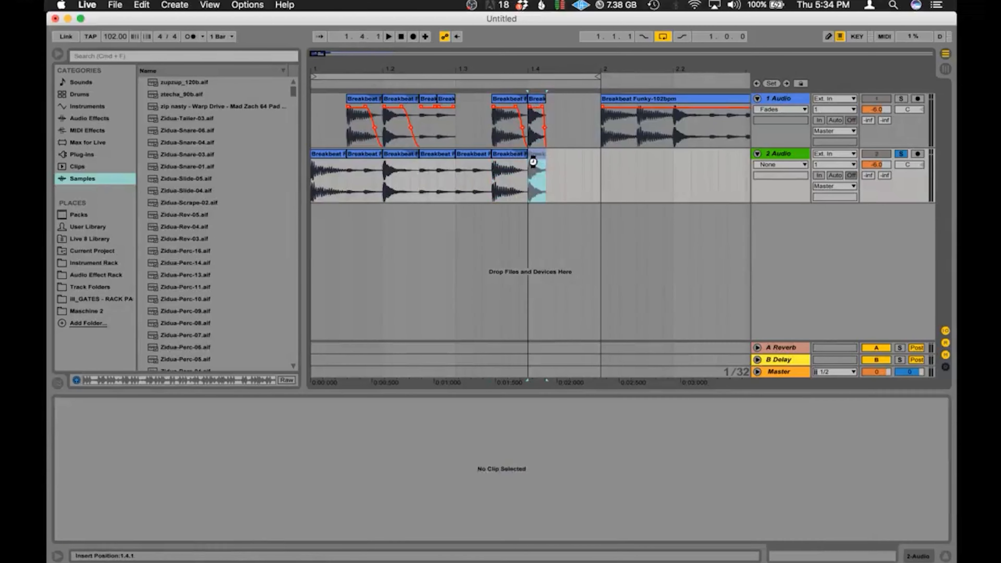
click(388, 36)
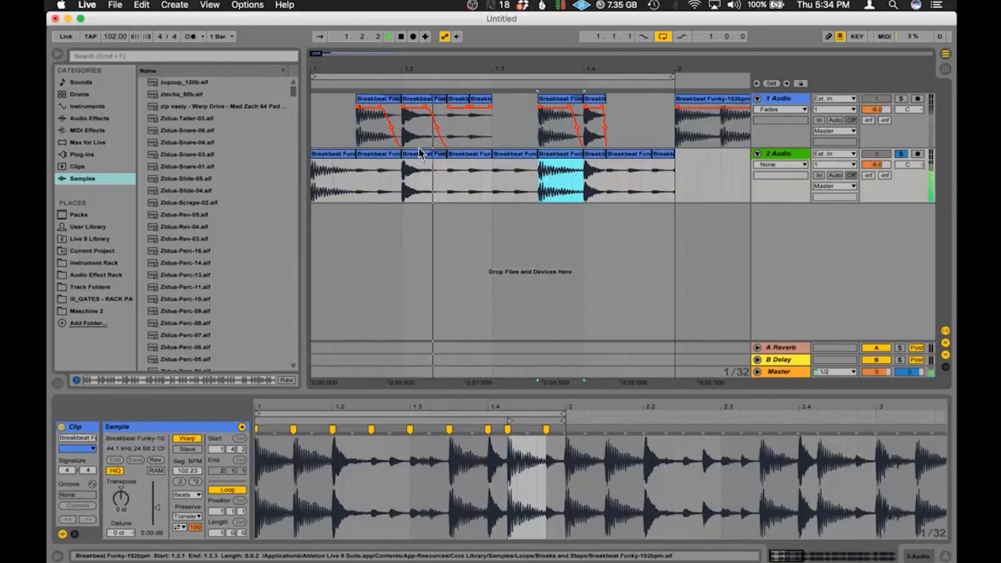
click(425, 178)
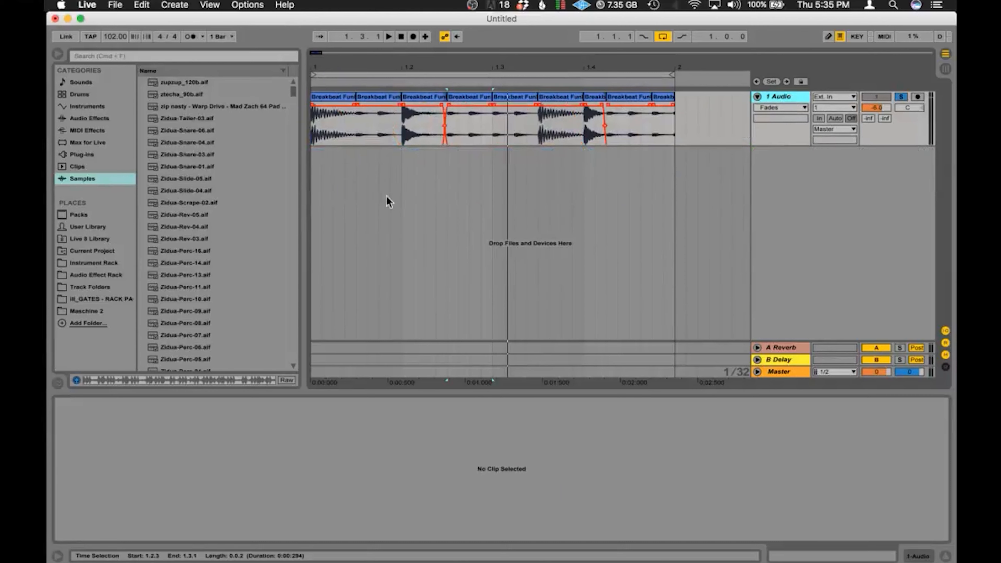
mouse_move(731, 147)
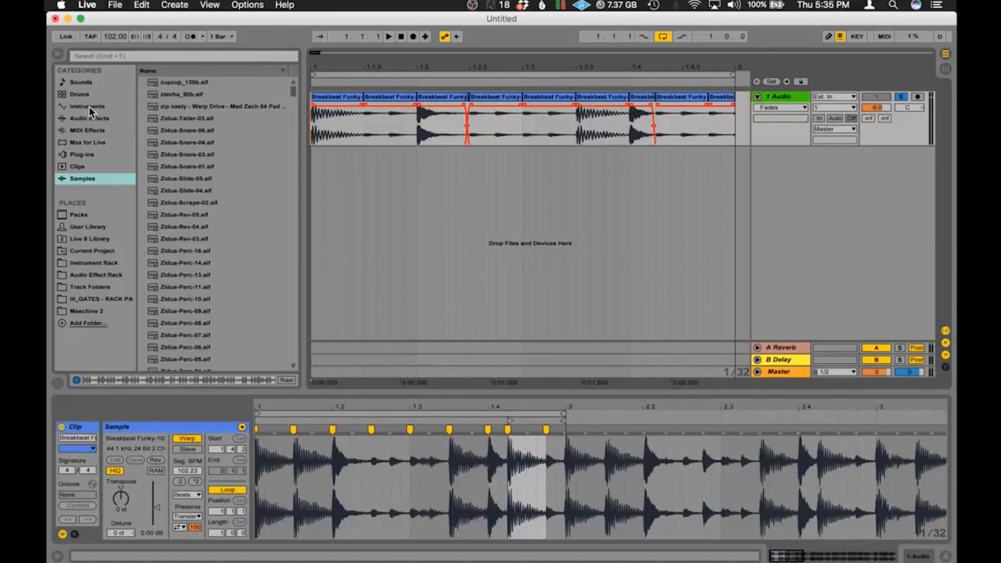
Load Operator from the Instruments list onto a new MIDI track.
click(88, 106)
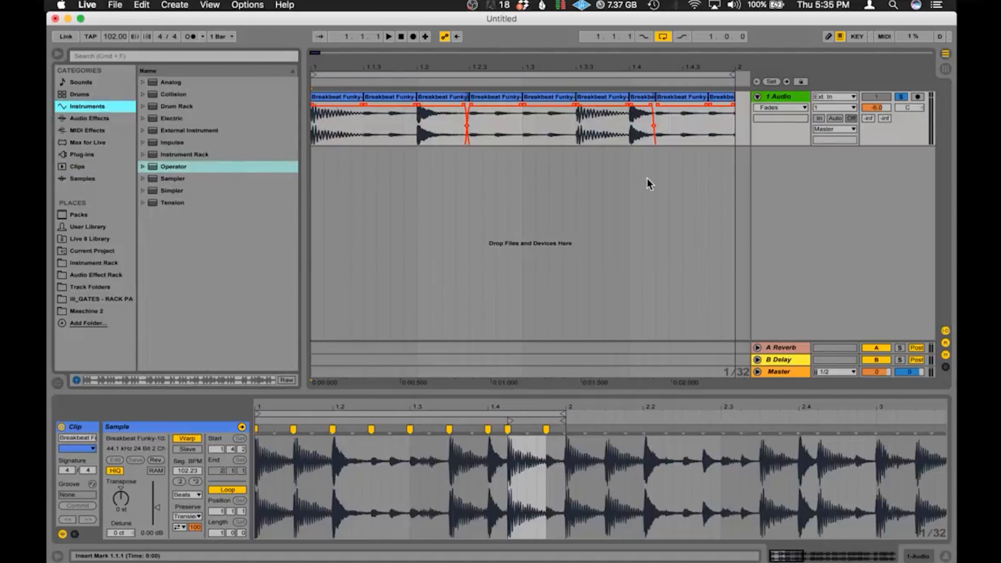
click(172, 178)
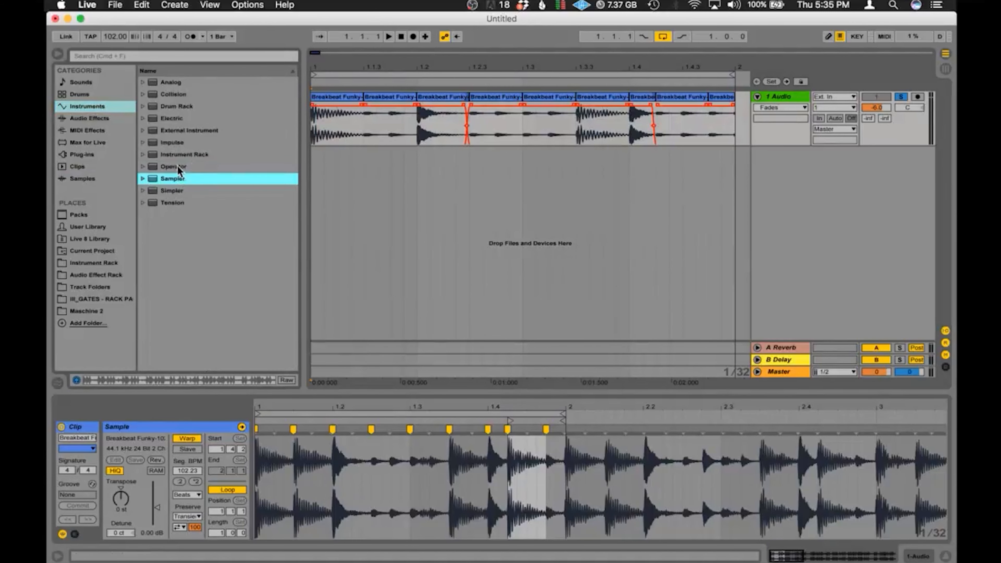
double_click(173, 166)
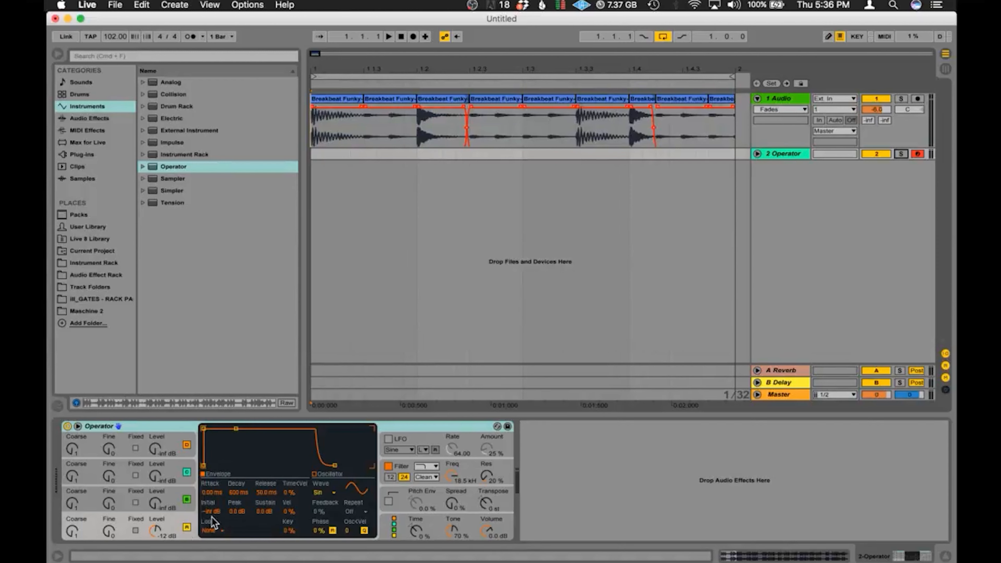
Start shaping Operator's oscillator A toward a fixed 50 Hz kick sound.
click(136, 532)
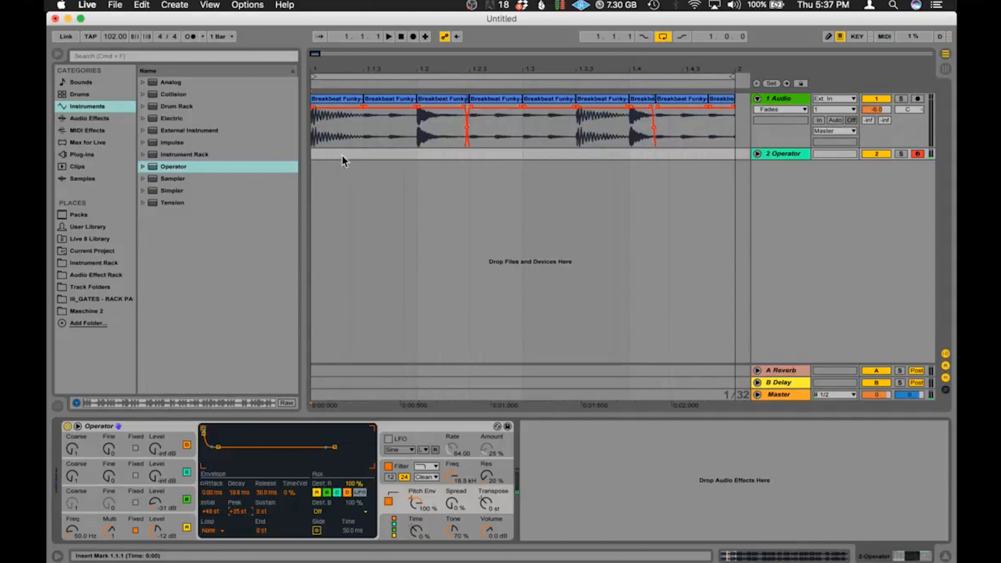
Create a MIDI clip on the Operator track with a C3 kick note and audition it against the breakbeat.
click(336, 154)
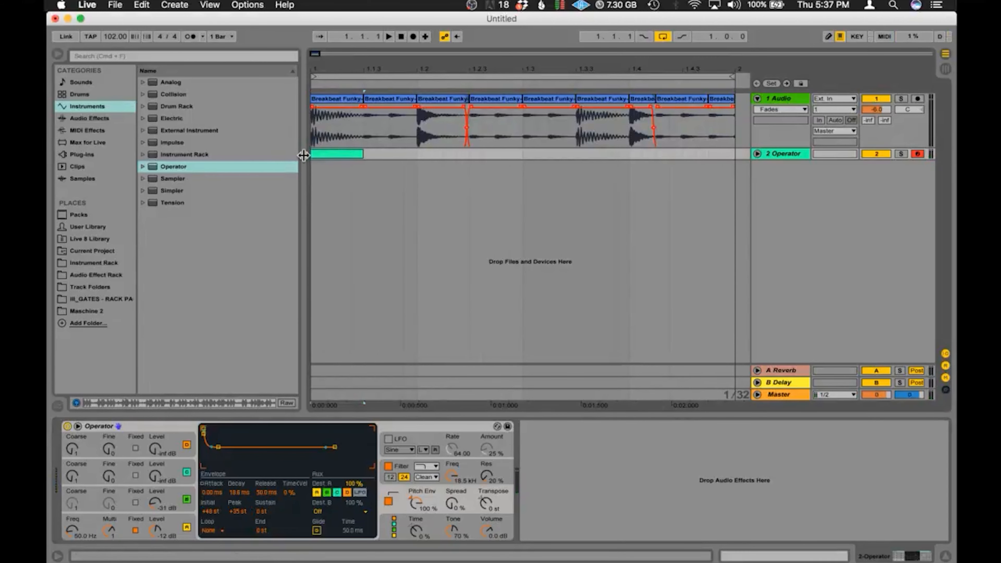
double_click(336, 153)
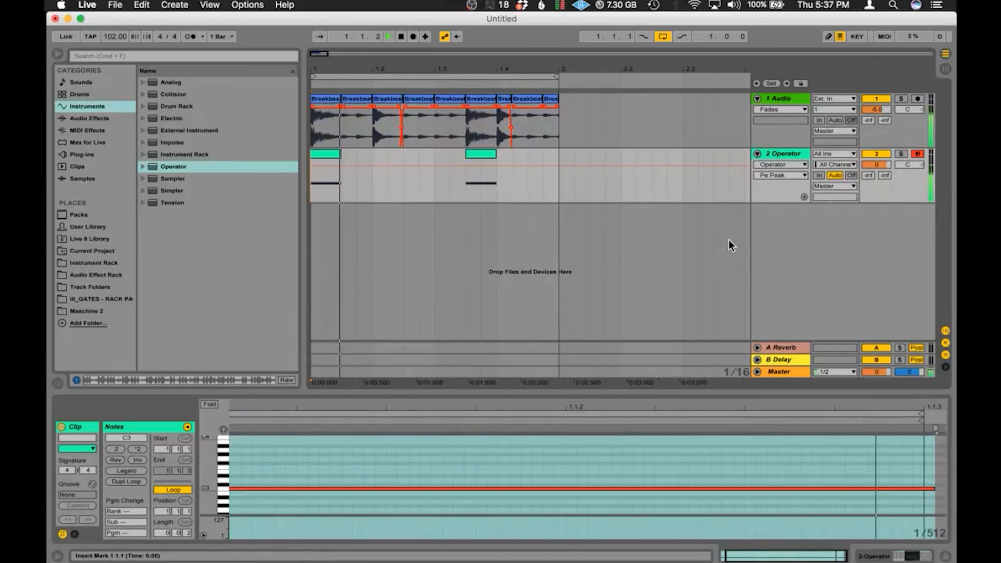
click(901, 153)
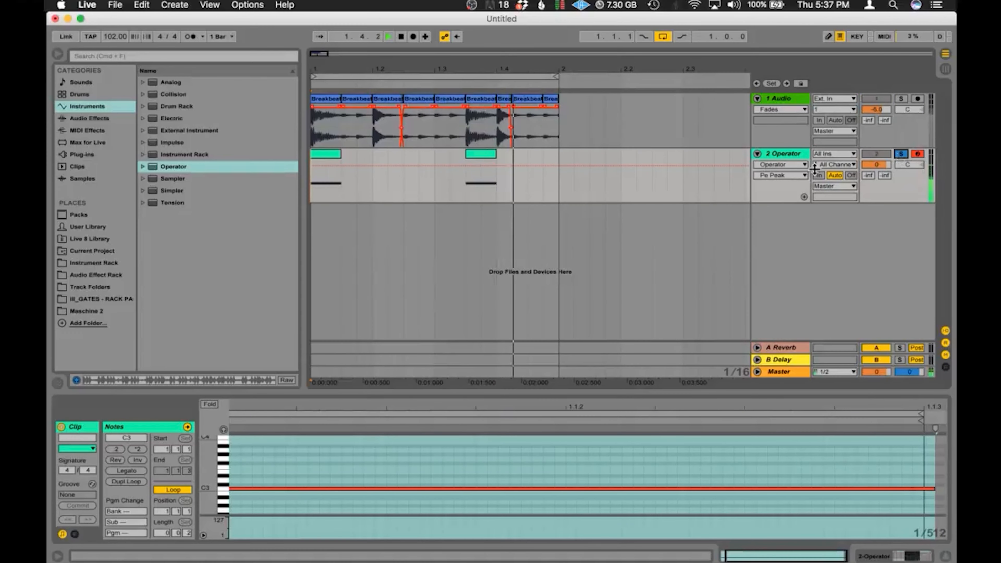
Show the Operator device and compare the kick against the soloed breakbeat.
click(779, 153)
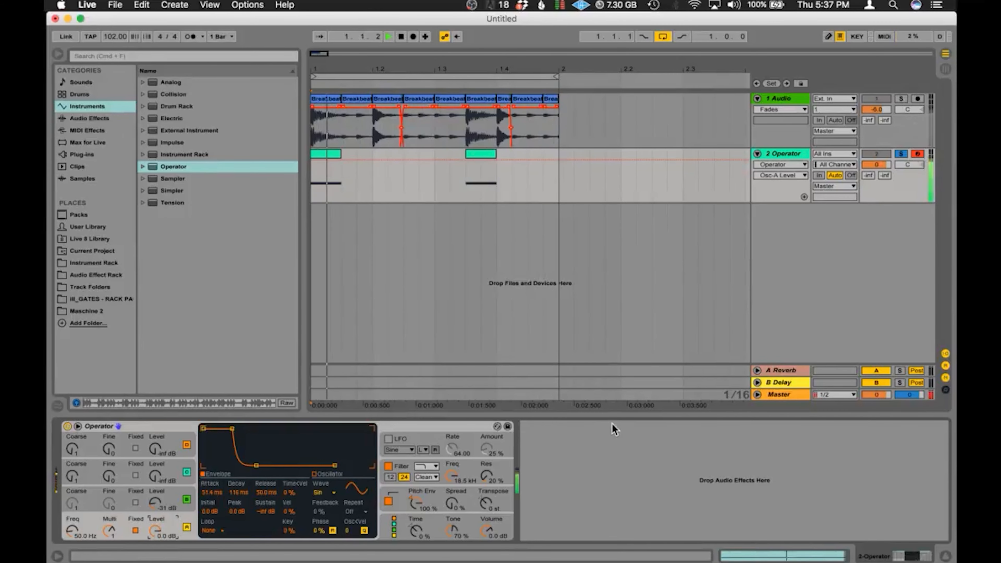
click(900, 98)
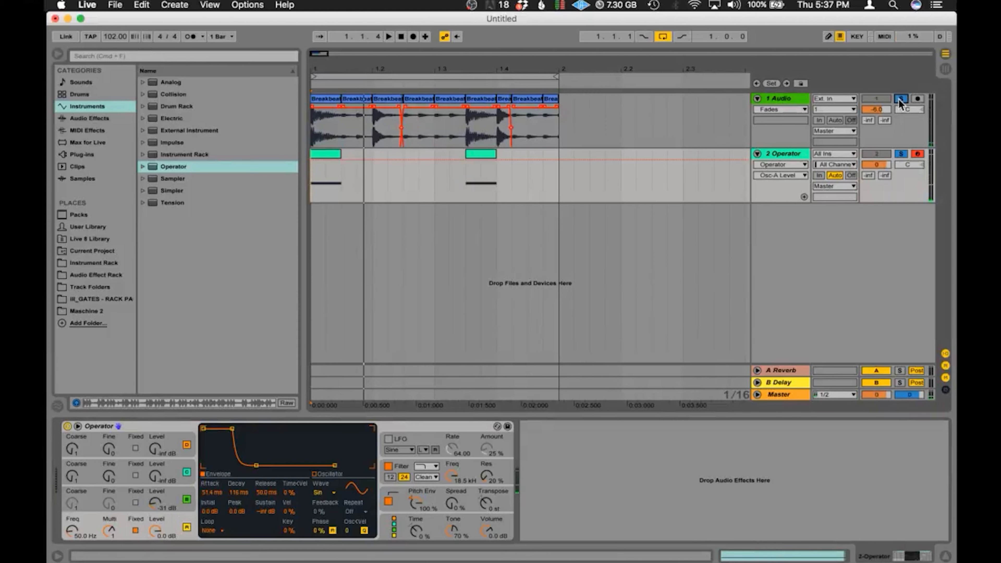
click(388, 36)
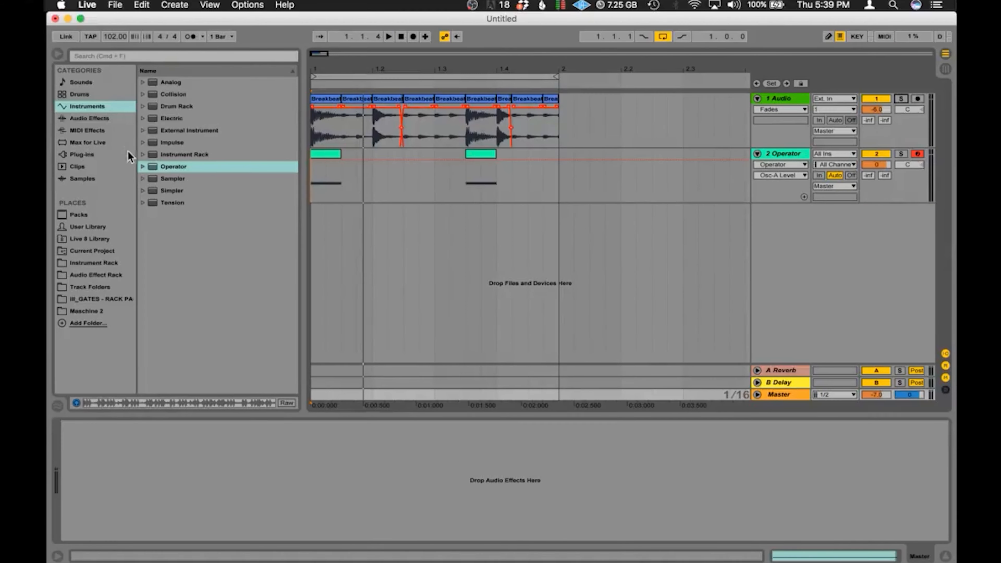
Load a Spectrum analyzer from Audio Effects onto the Master track.
click(89, 118)
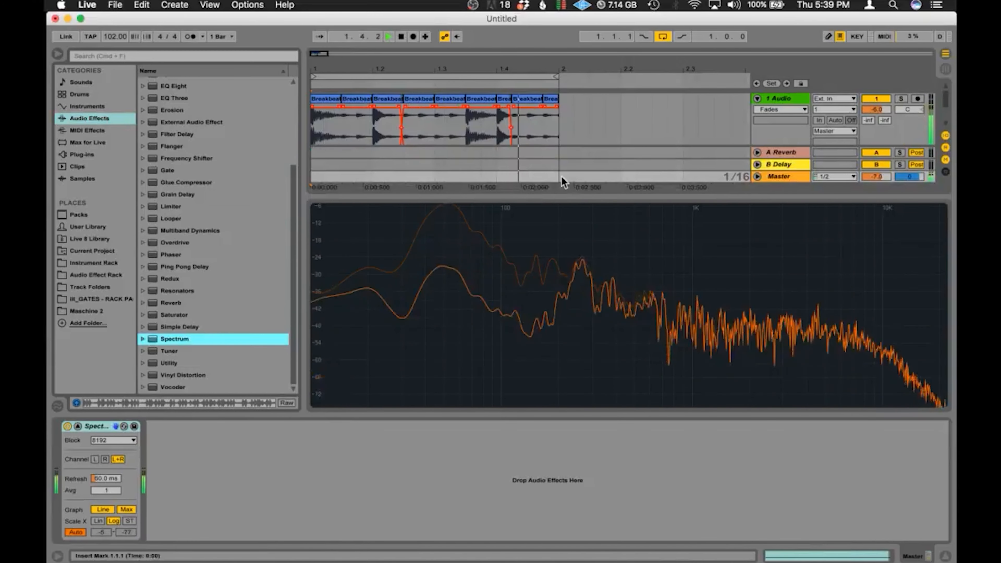
mouse_move(449, 211)
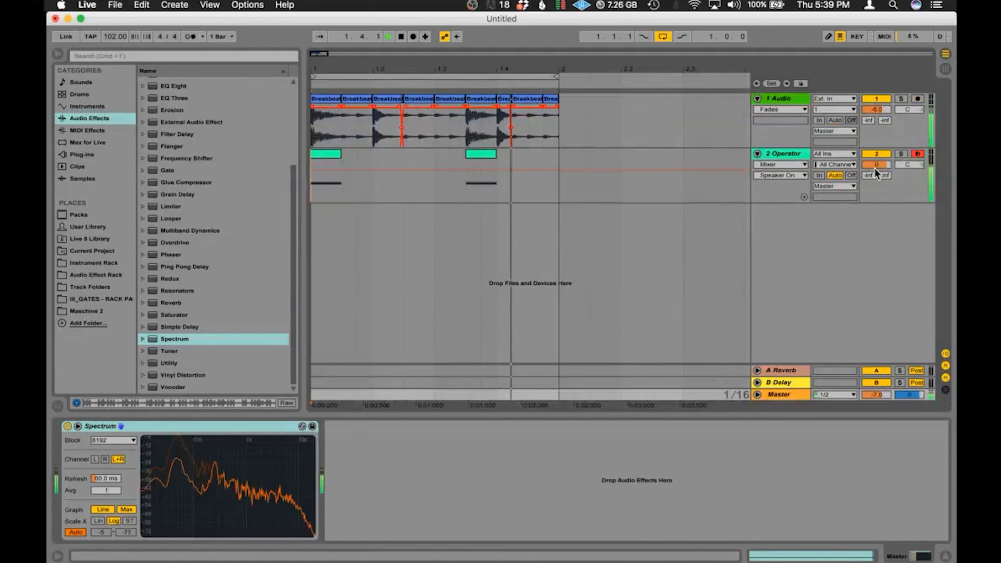
Duplicate the breakbeat audio track and solo the copy to hear its remaining hits.
click(777, 99)
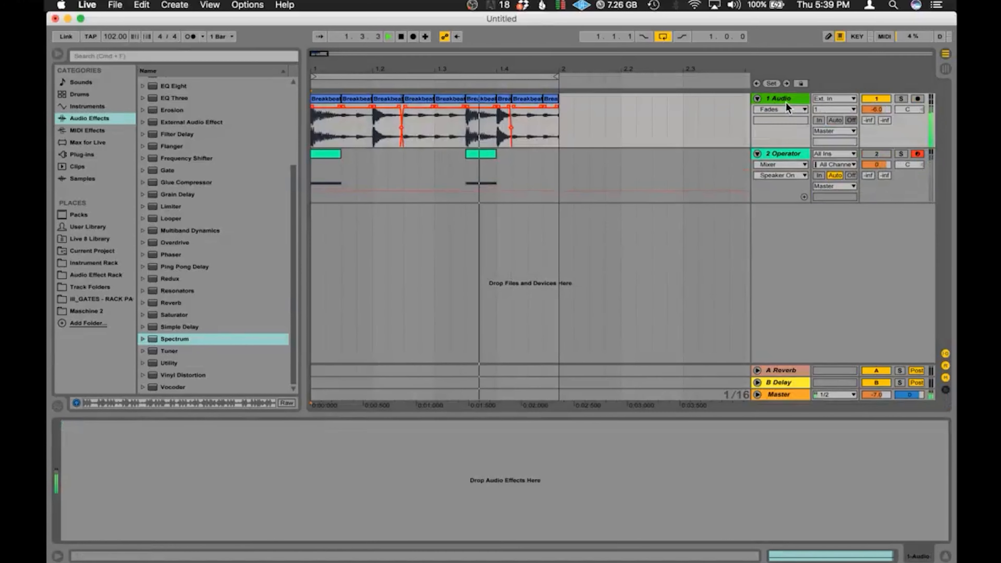
right_click(779, 99)
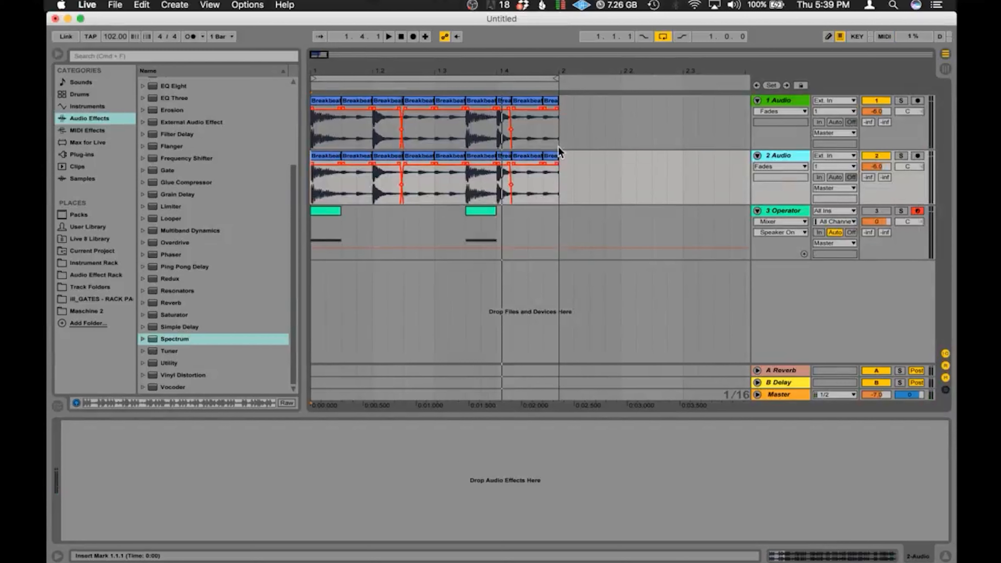
click(505, 185)
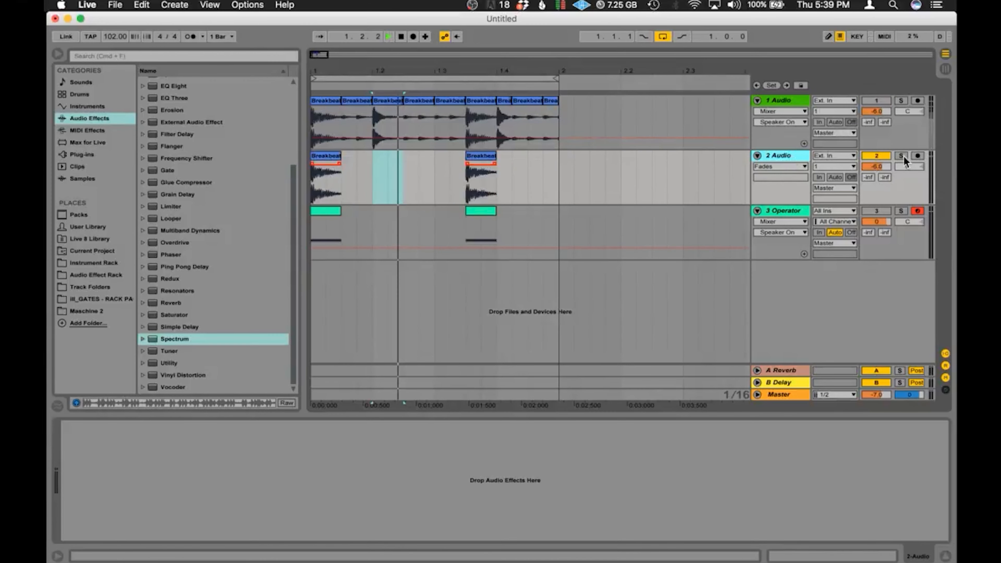
click(901, 156)
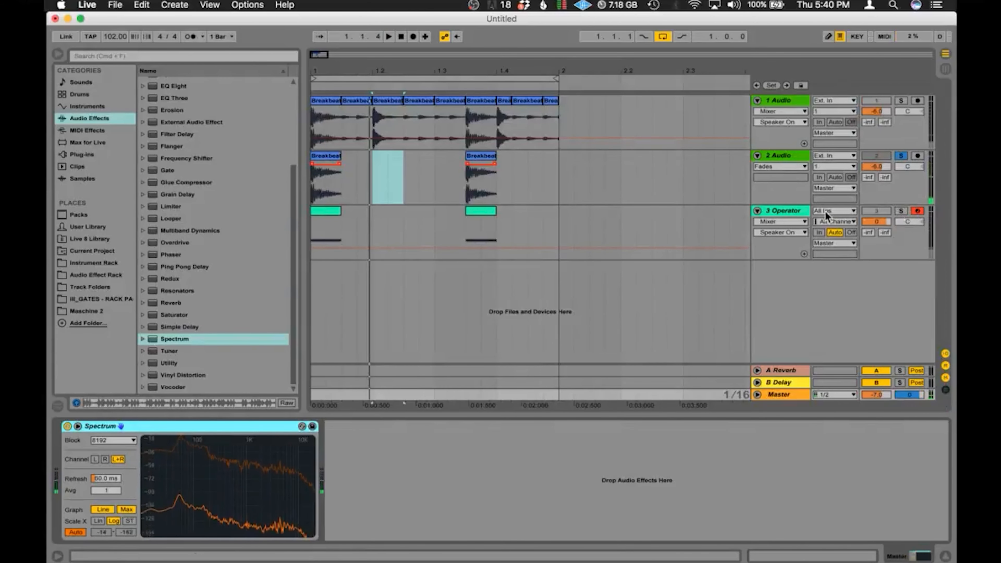
Raise the third track's Operator fixed oscillator frequency from 50 Hz to 59 Hz and solo it to audition.
click(780, 210)
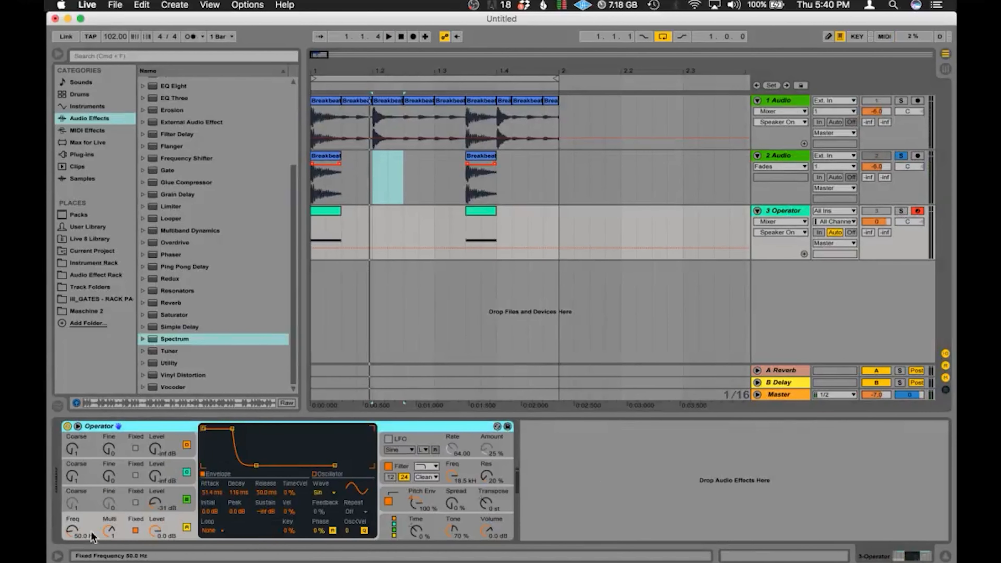
click(780, 221)
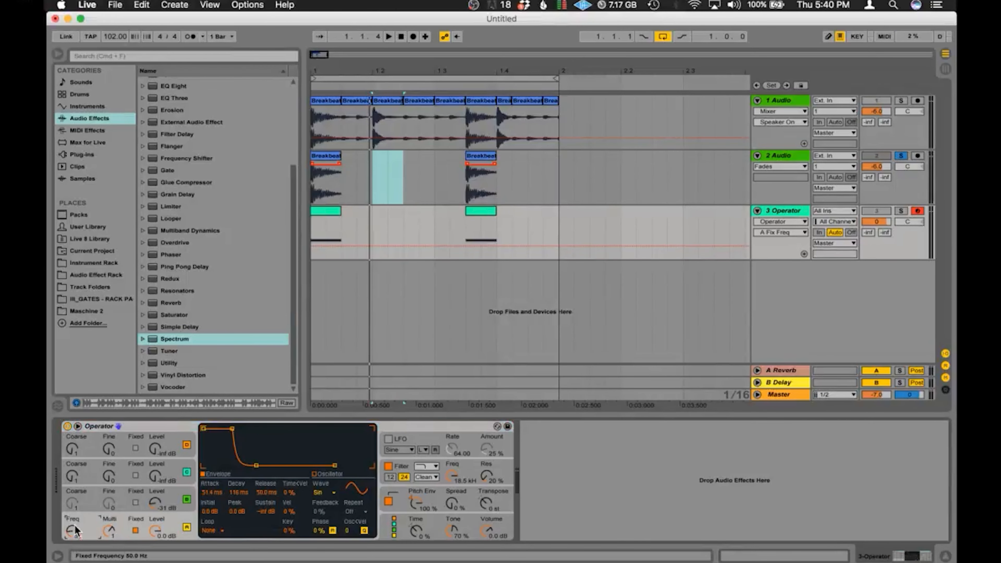
click(900, 211)
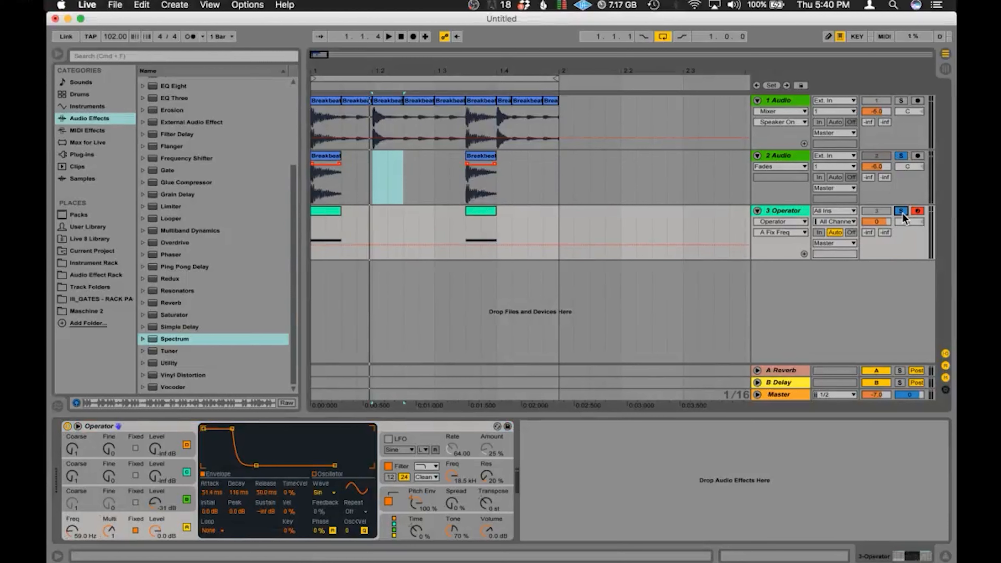
click(779, 395)
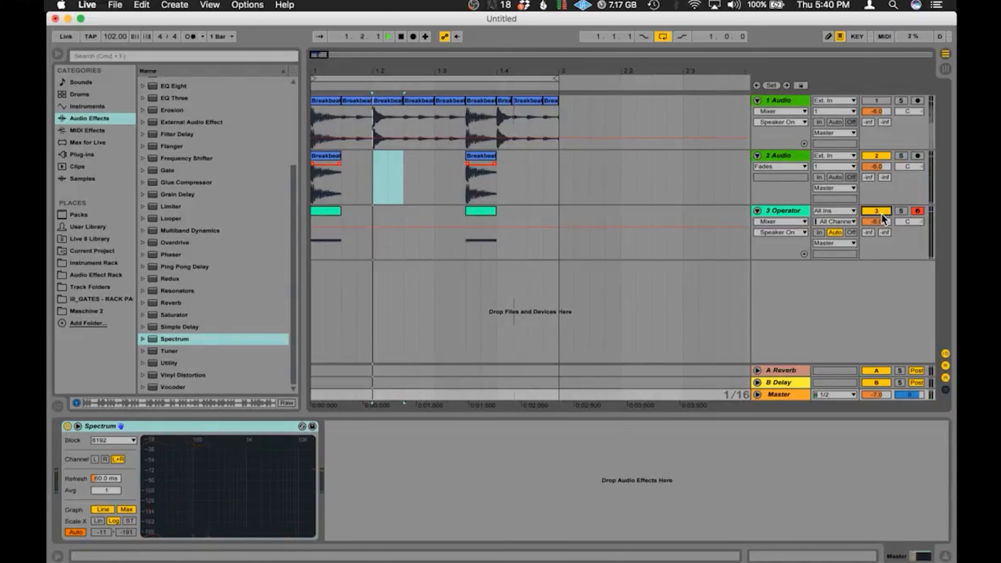
click(388, 37)
text(KICK BODY)
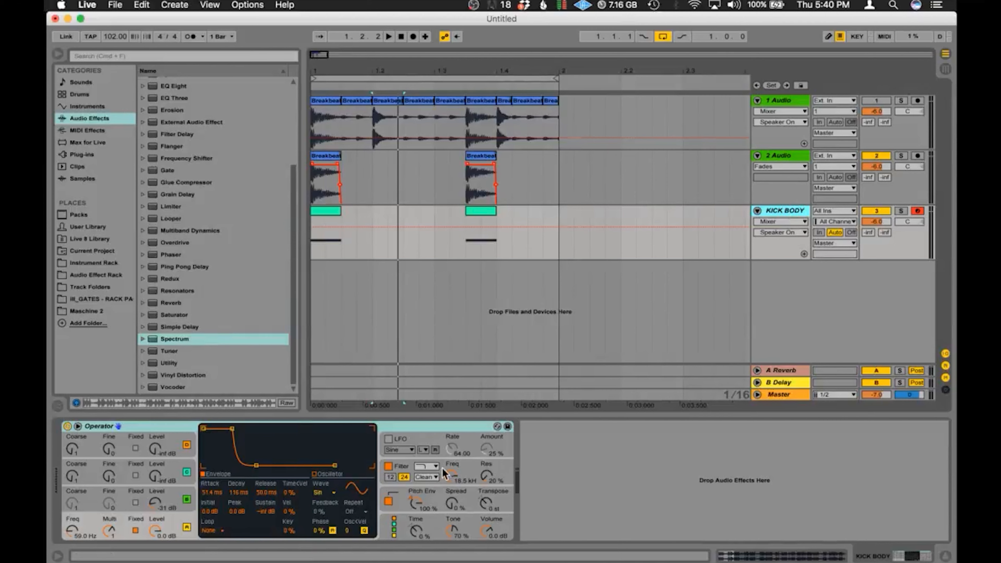
mouse_move(461, 497)
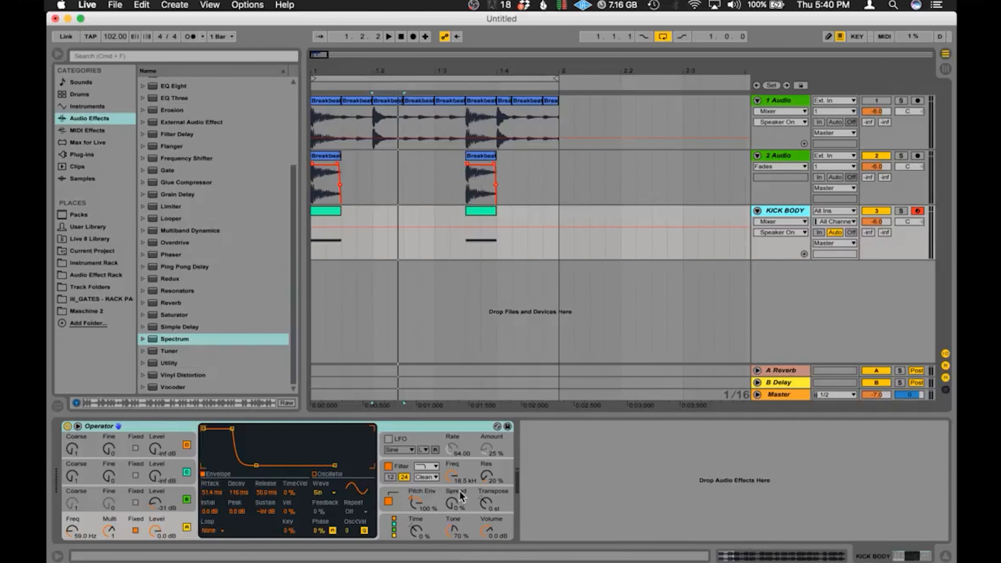
Switch the KICK BODY Operator filter to the PRD circuit at 59 Hz, 62% resonance, 29.2 ms decay.
click(426, 478)
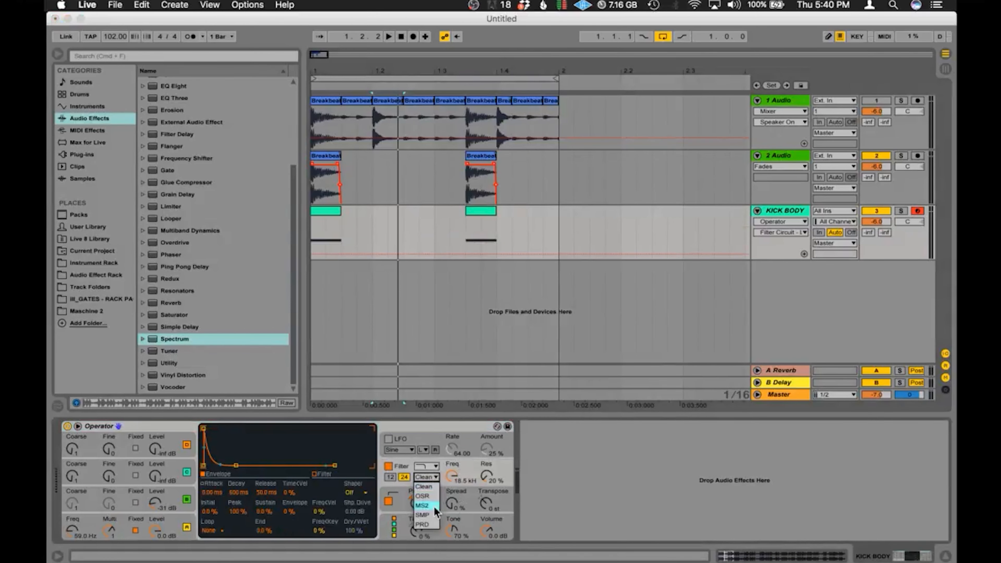
click(421, 524)
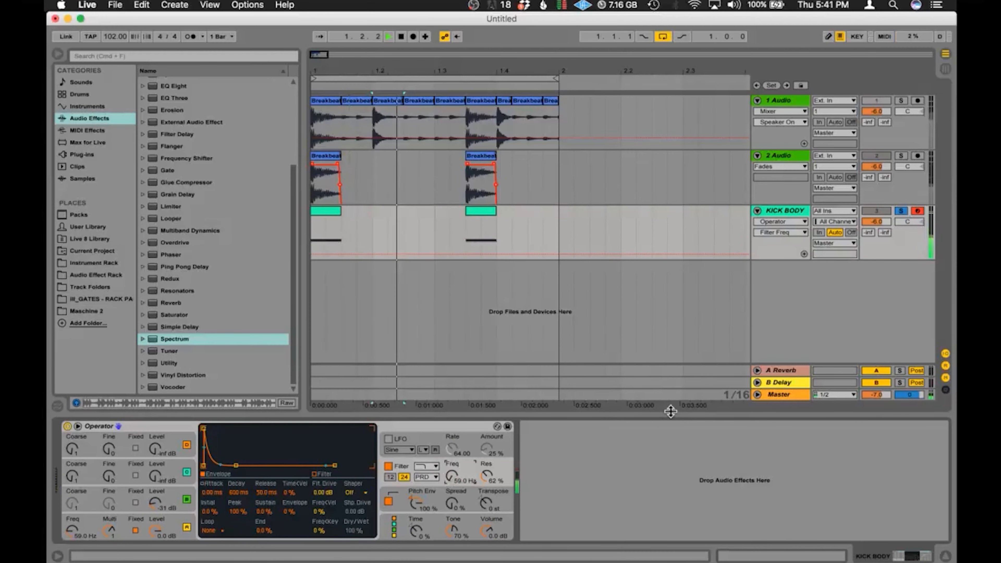
click(388, 37)
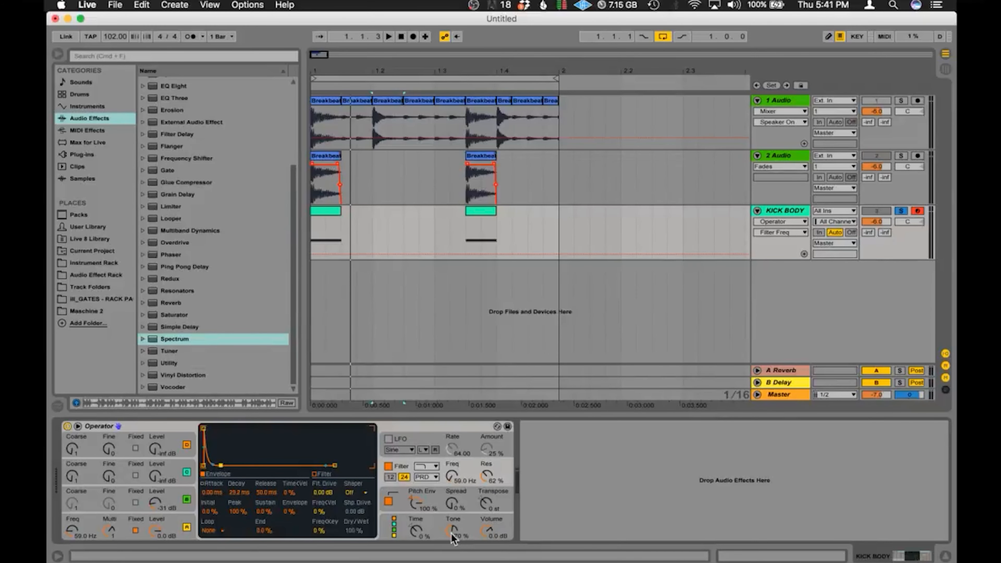
mouse_move(347, 525)
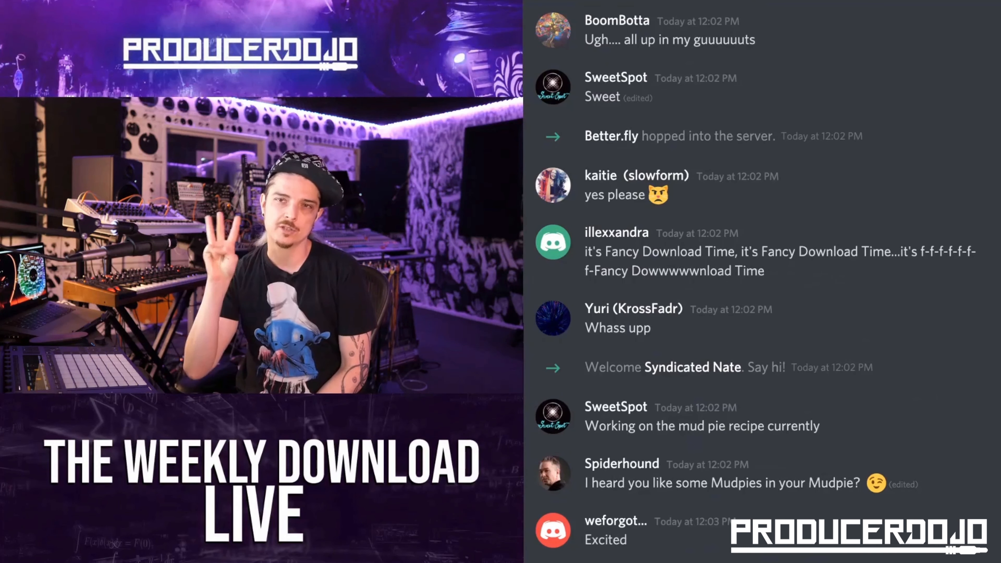
scroll(down, 3)
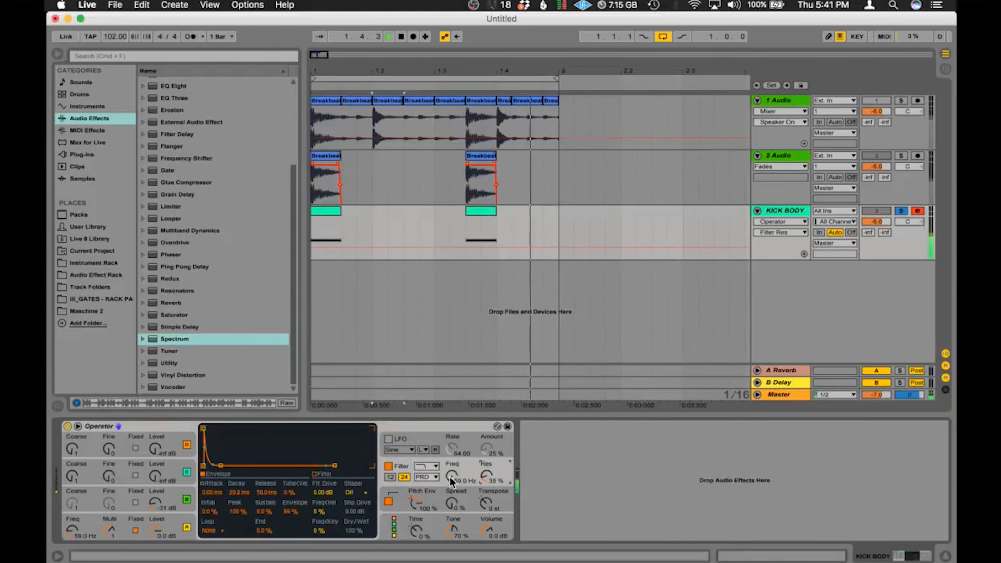
Lower the KICK BODY filter resonance to 35% and set the filter envelope amount to about 56%.
click(387, 36)
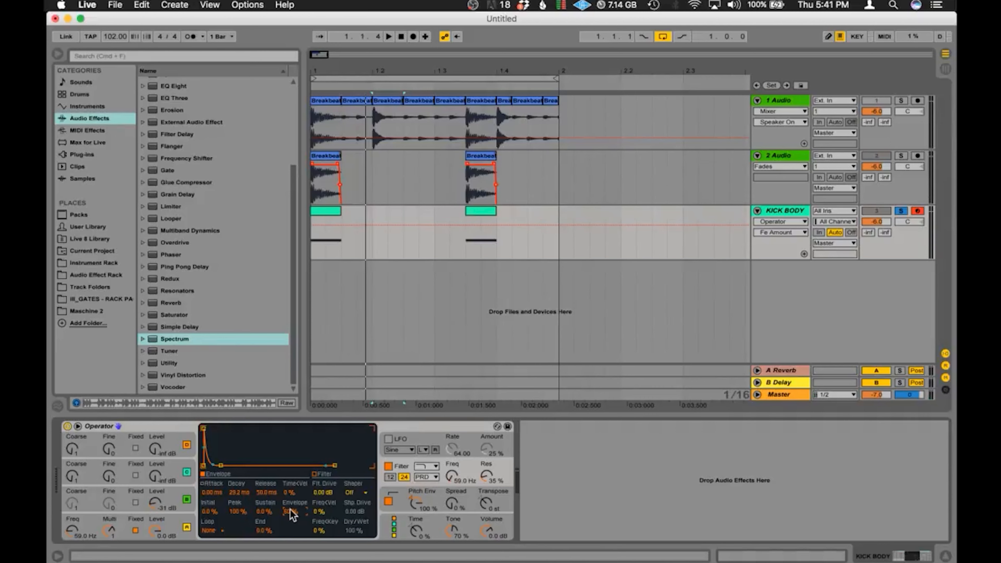
click(388, 37)
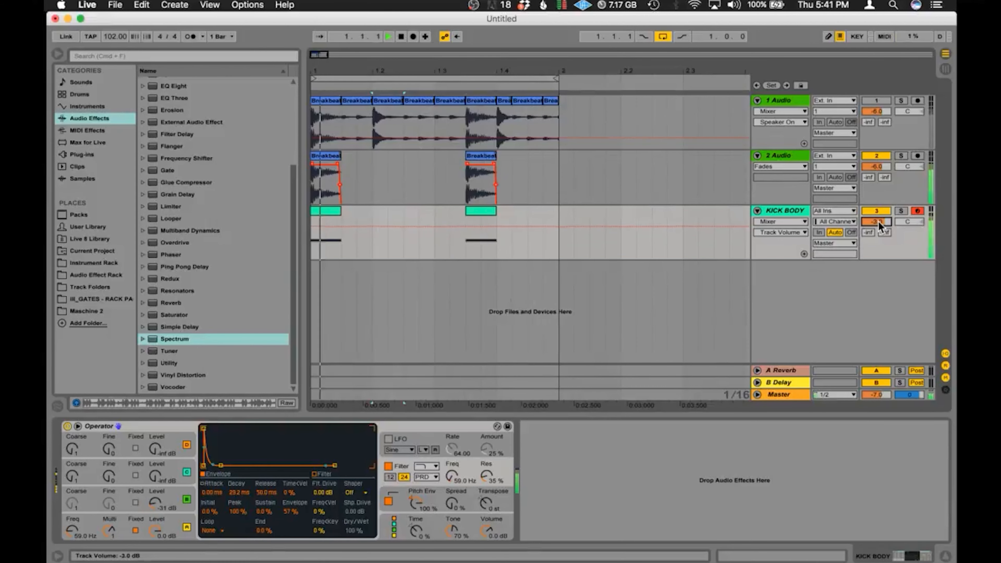
Lower the KICK BODY track volume to -3.0 dB.
click(387, 37)
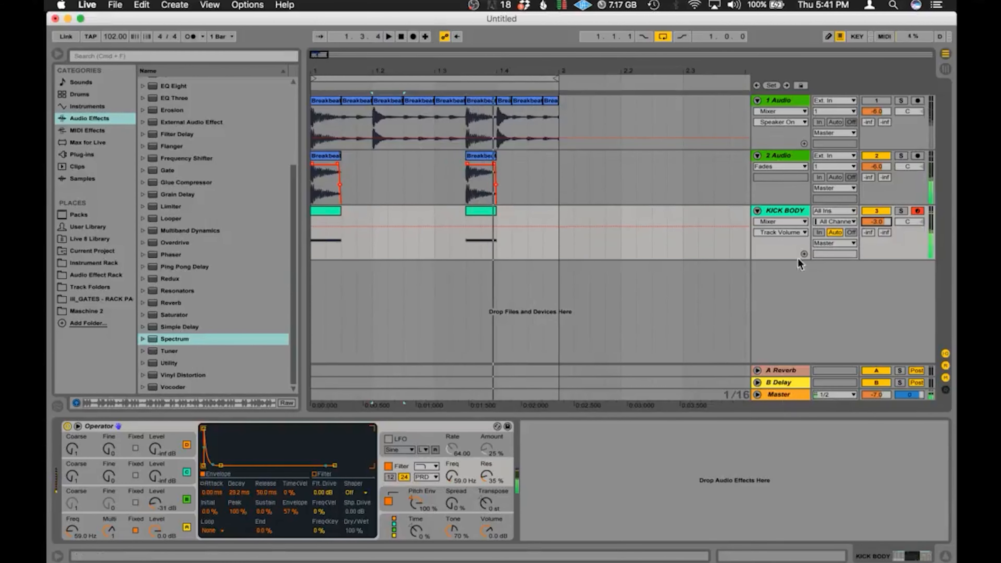
click(782, 210)
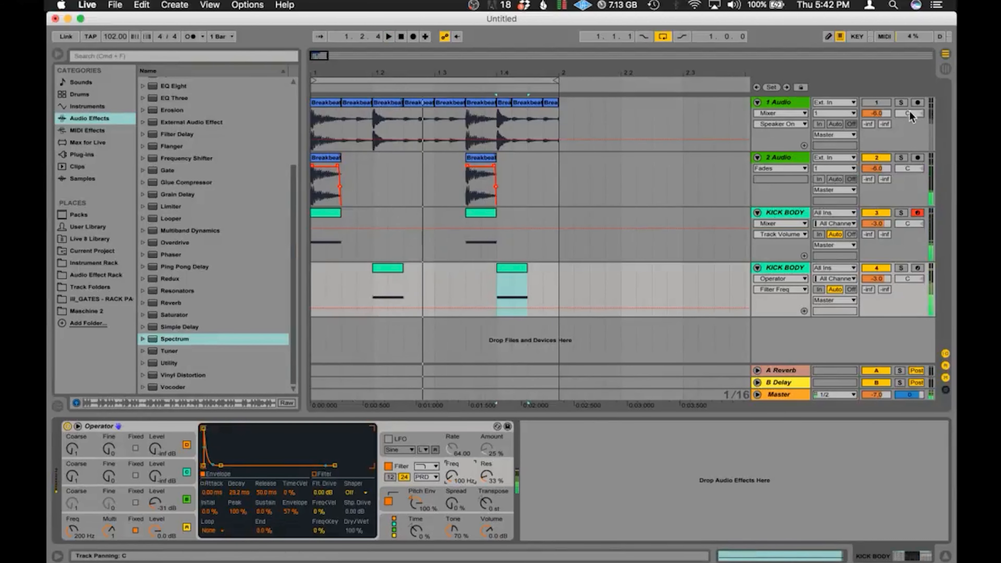
Duplicate KICK BODY tuned to 200 Hz on beats 2 and 4, with snare slices on their own audio track.
click(901, 102)
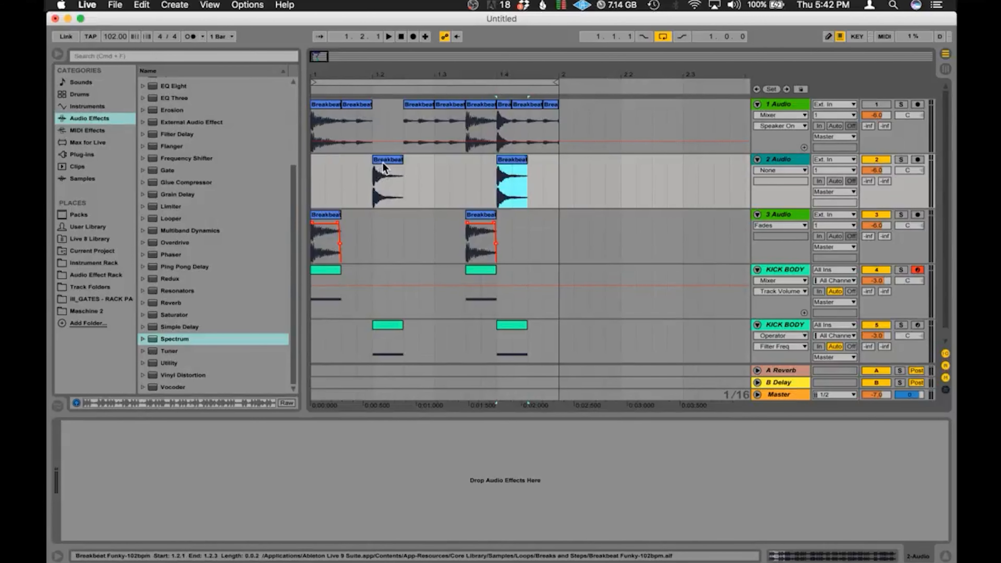
Play the layered pattern from the start with KICK BODY active and show the master Spectrum analyzer.
click(387, 37)
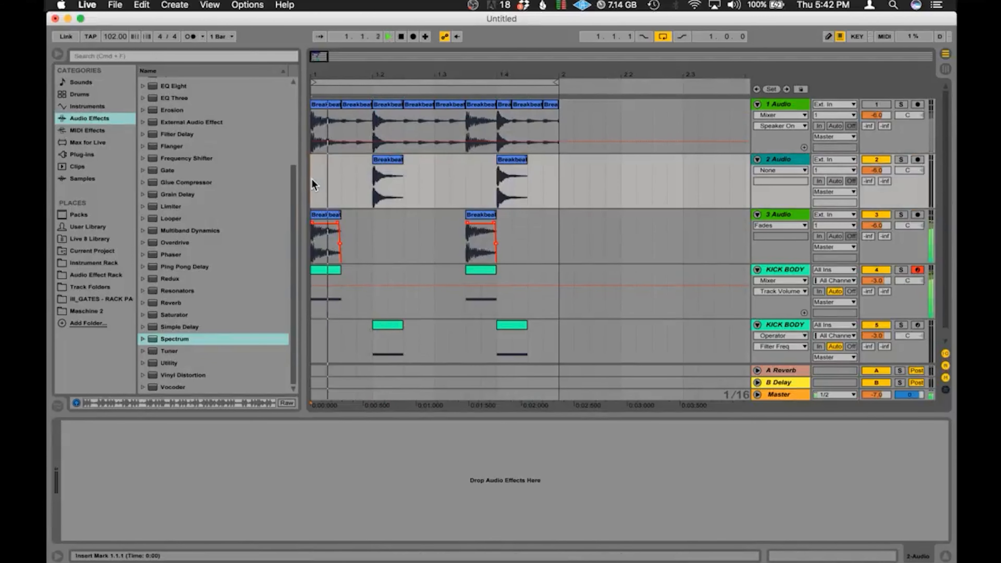
click(388, 37)
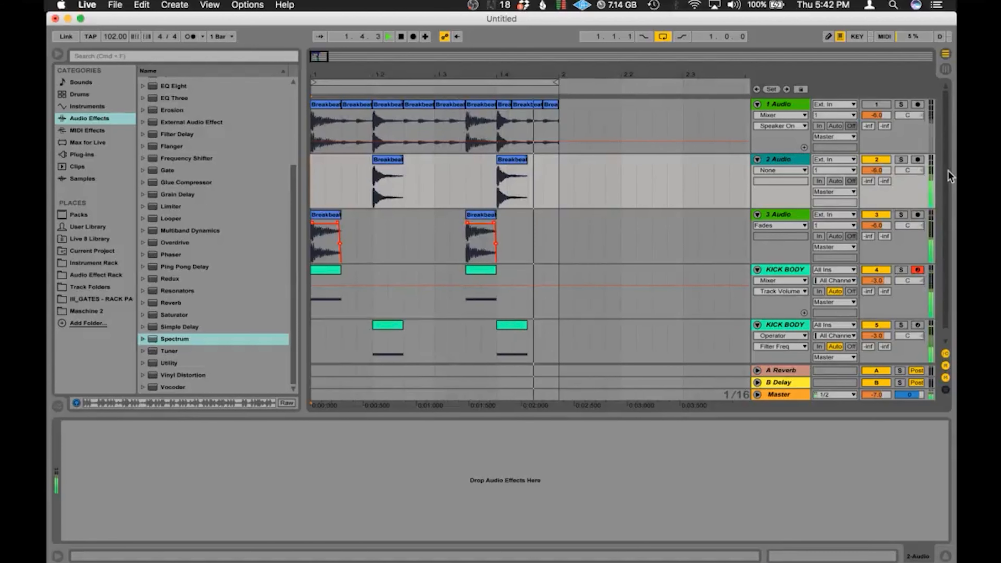
click(901, 325)
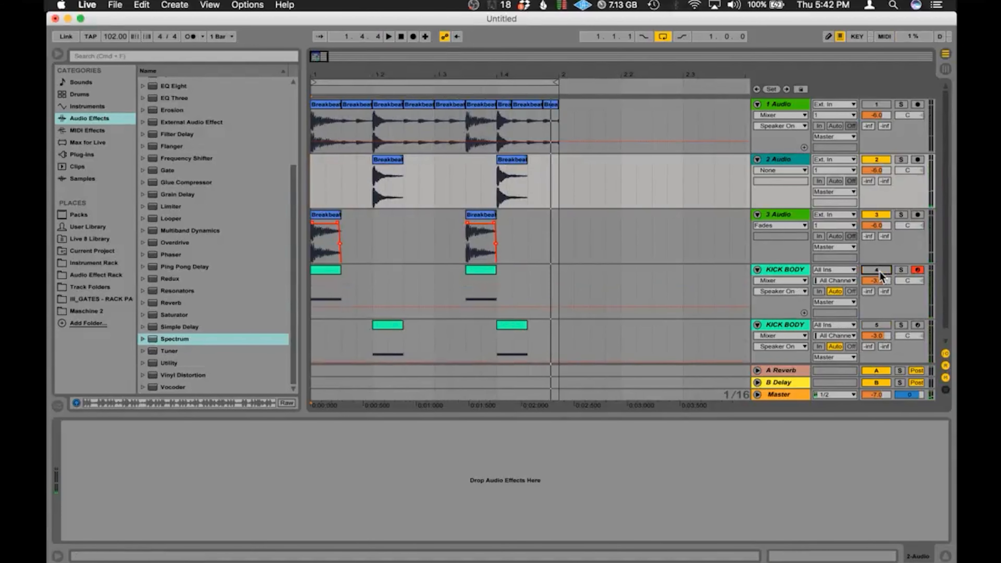
click(388, 36)
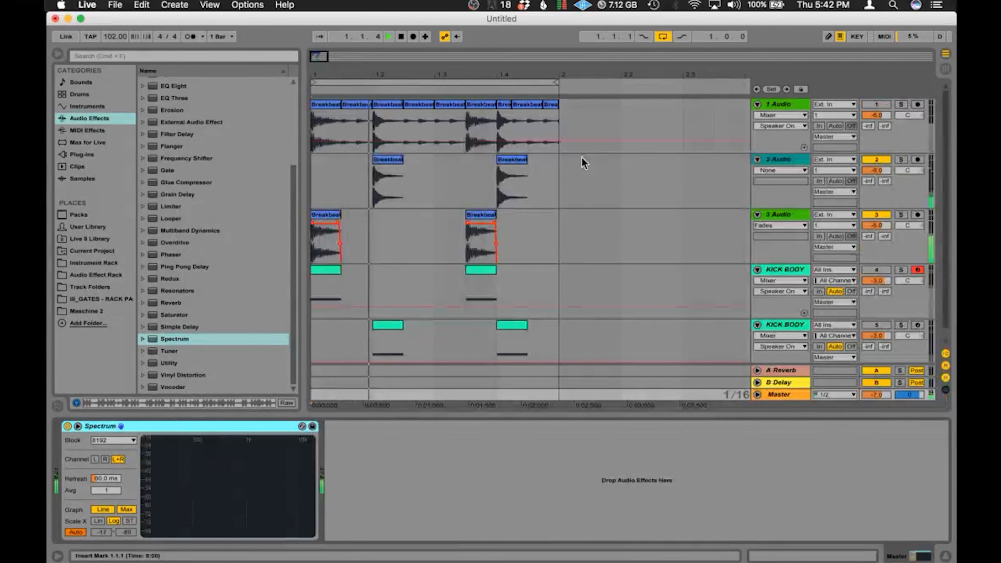
Rename track 5 to 'snare body' and tune its Operator oscillator to 260 Hz.
click(387, 36)
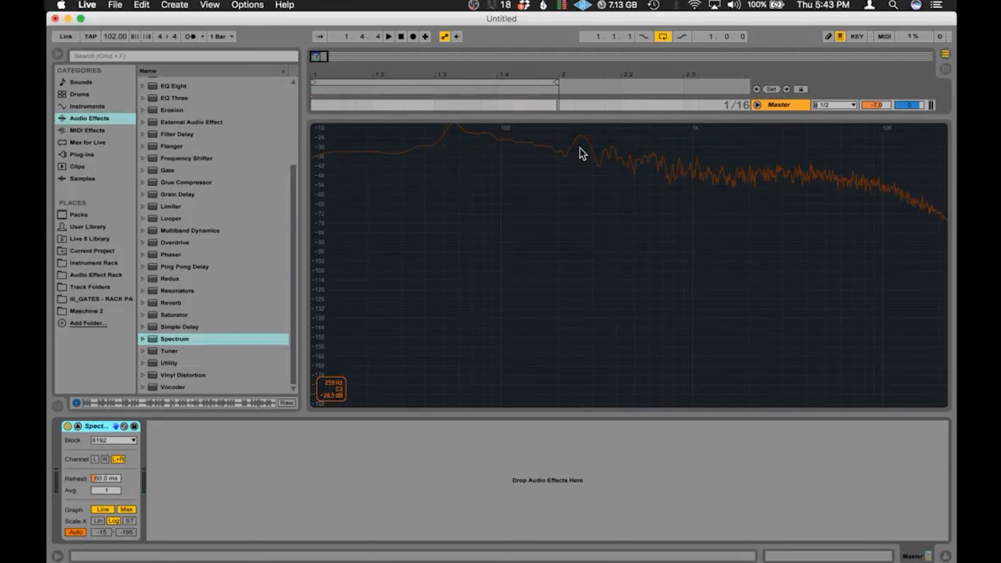
mouse_move(583, 142)
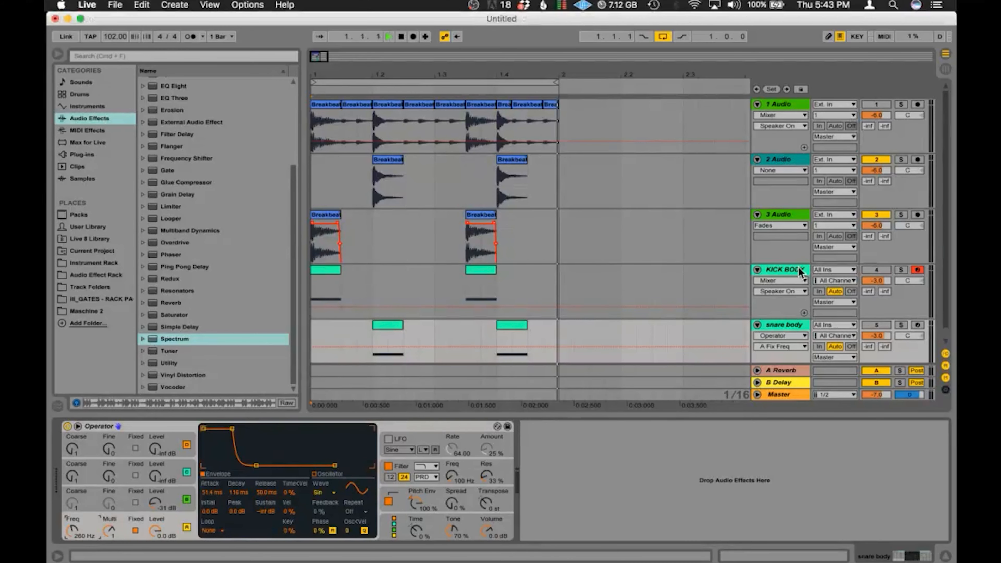
Compare curves in the expanded Spectrum view and return to the Master device view.
click(780, 269)
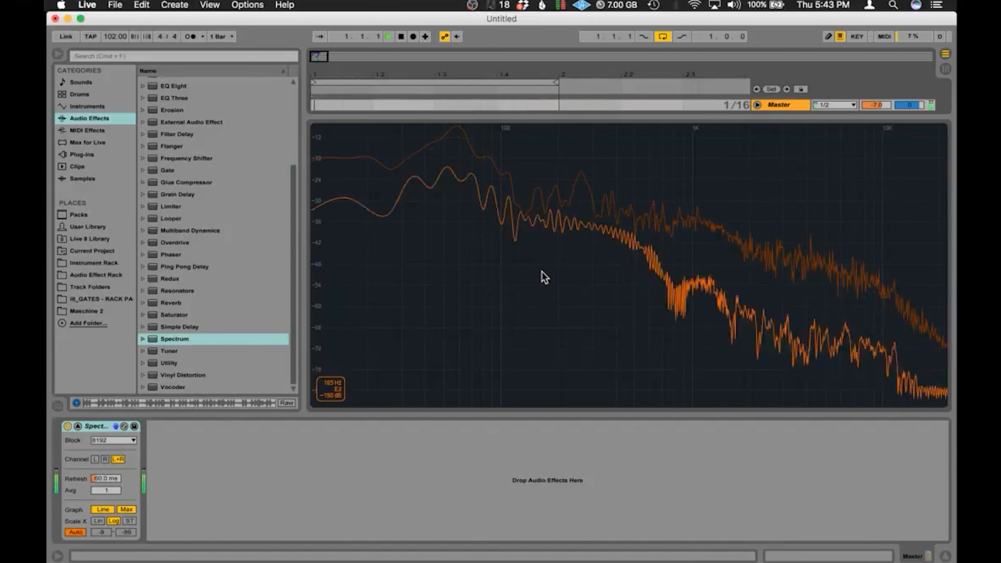
click(388, 37)
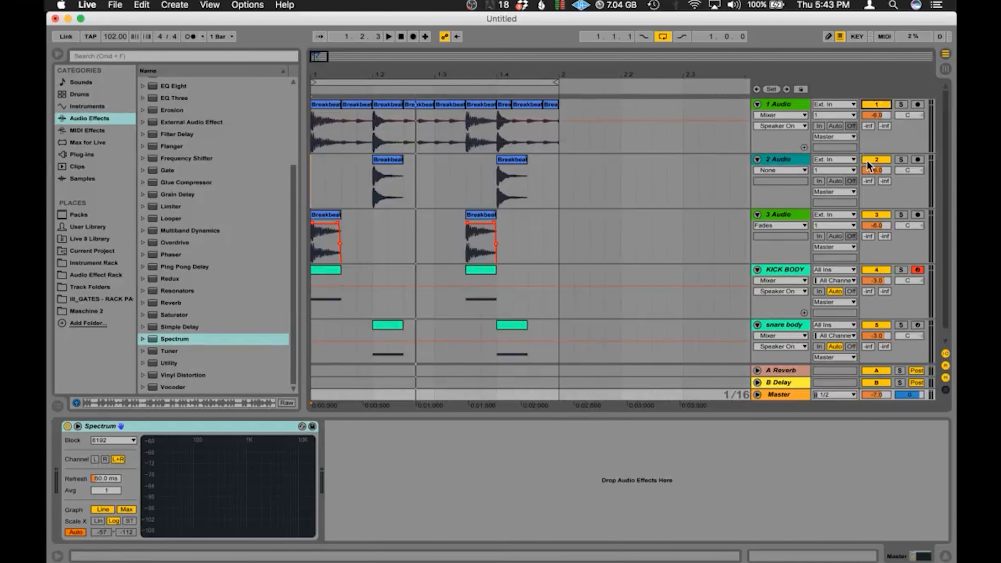
Fold 2 Audio and 3 Audio, then insert a new empty MIDI track below snare body.
click(387, 36)
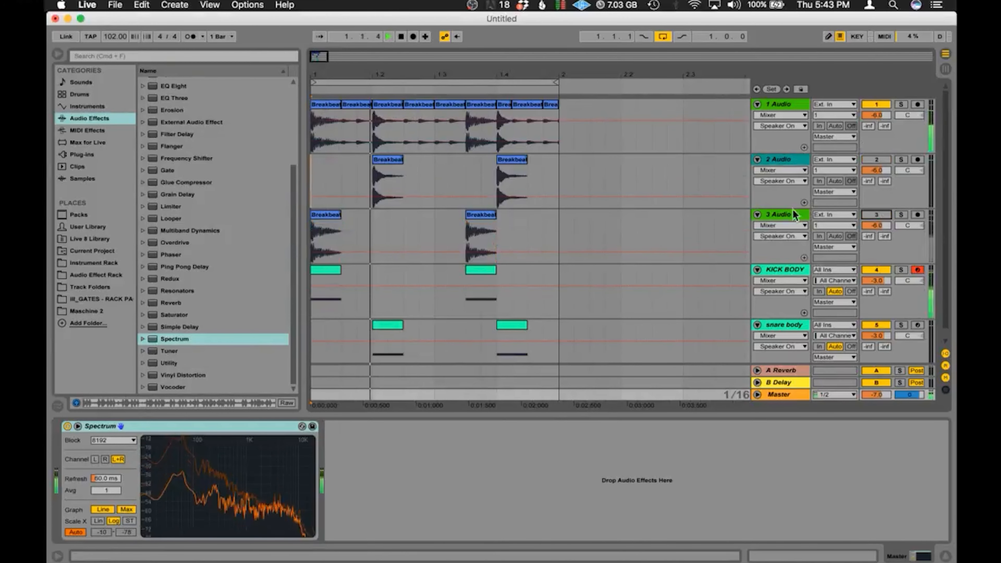
click(758, 159)
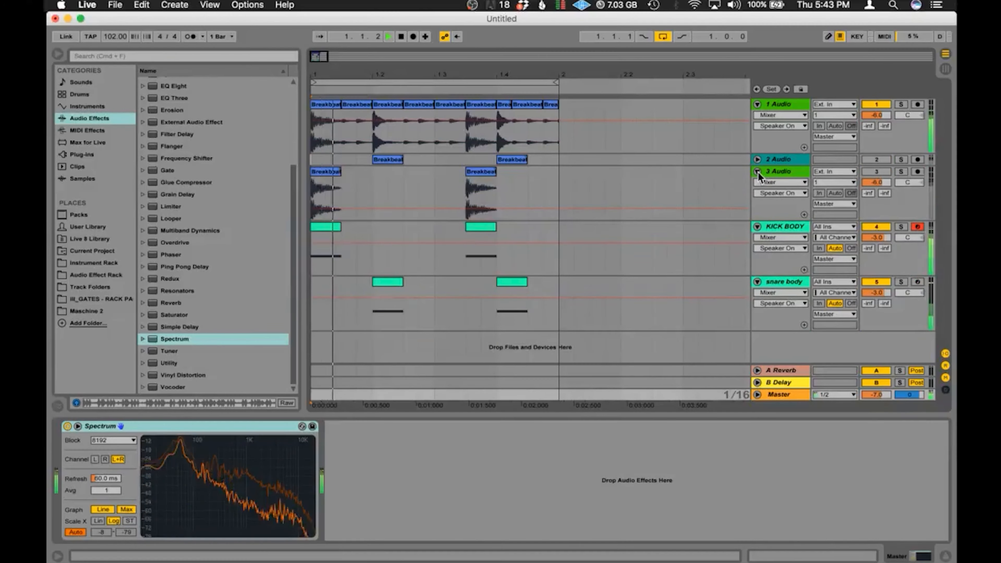
click(757, 171)
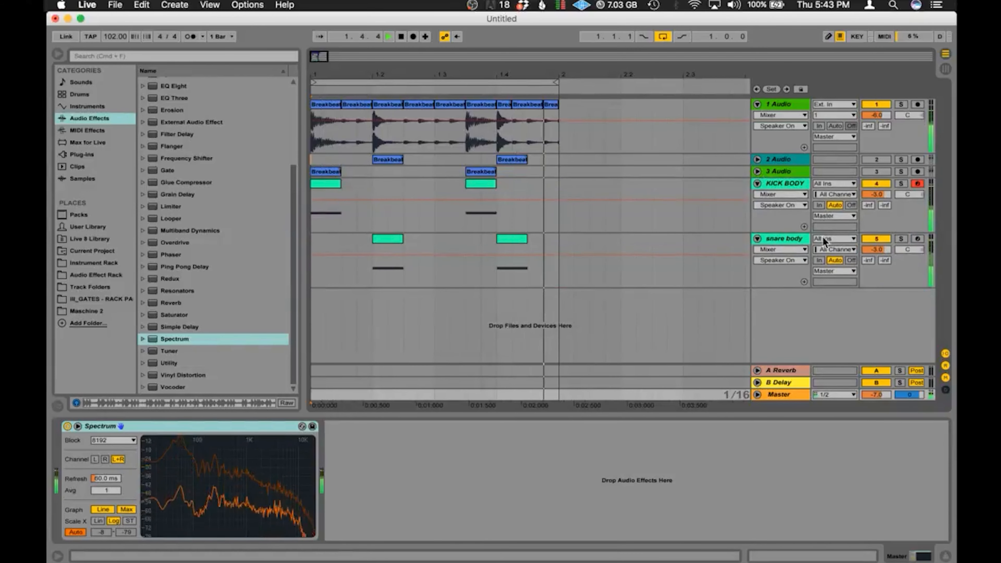
click(782, 239)
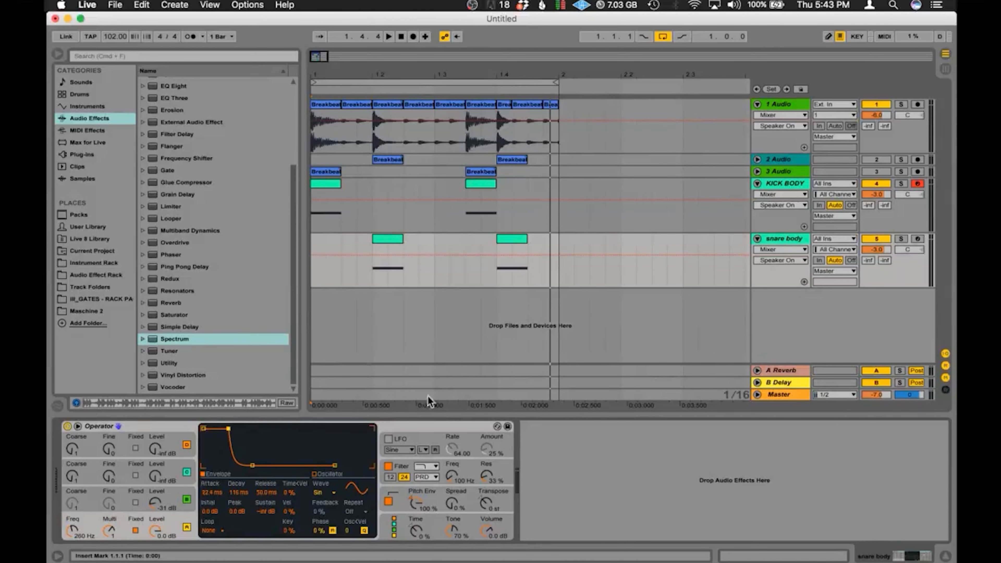
click(784, 238)
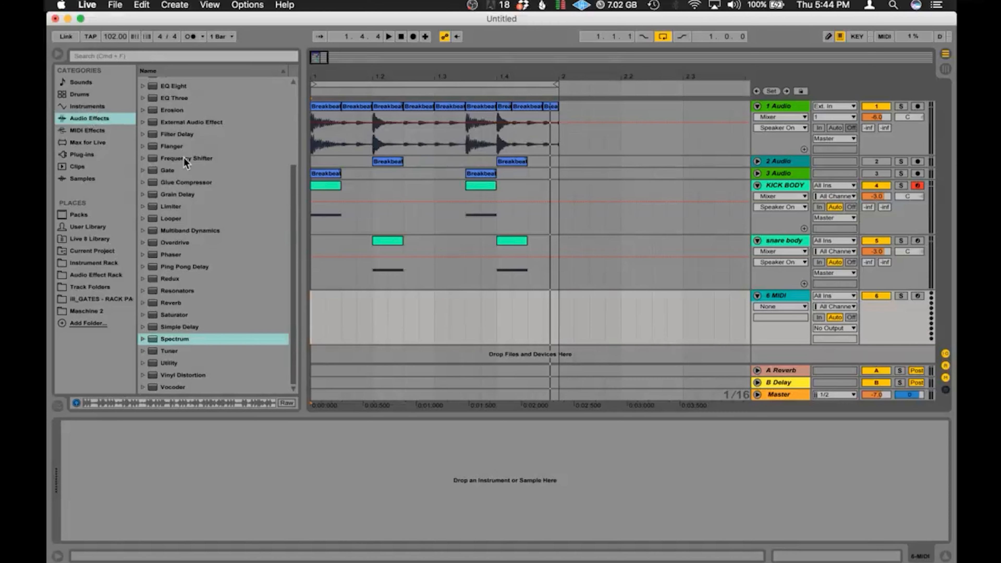
Load Operator on the new track as a short-decay white-noise tone with a one-bar clip of hits.
scroll(up, 3)
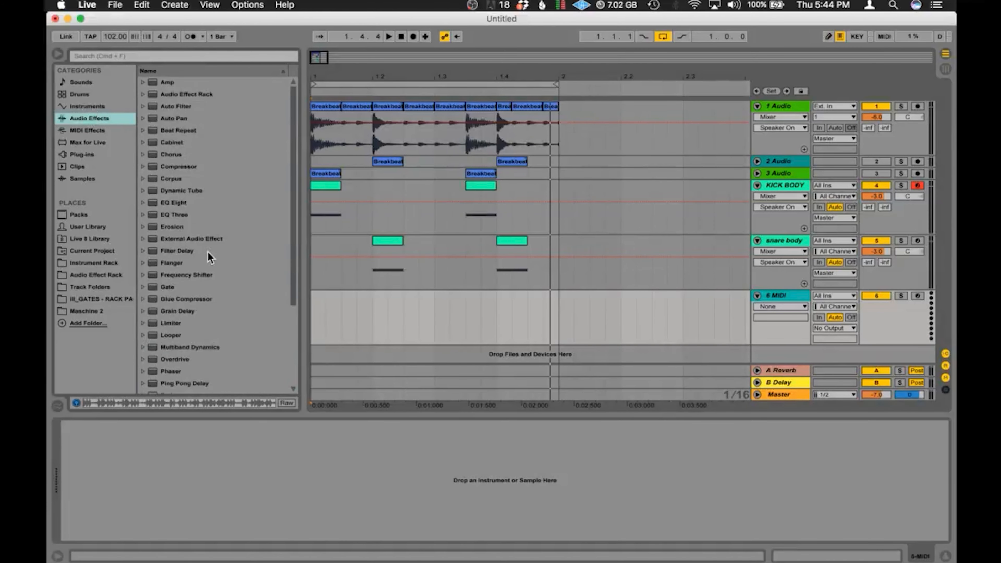
mouse_move(89, 118)
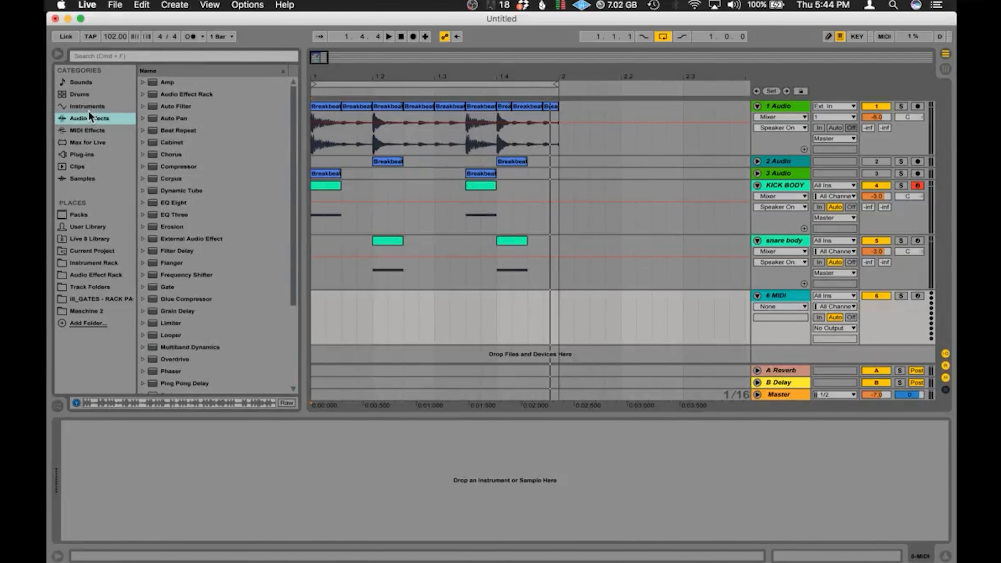
click(87, 106)
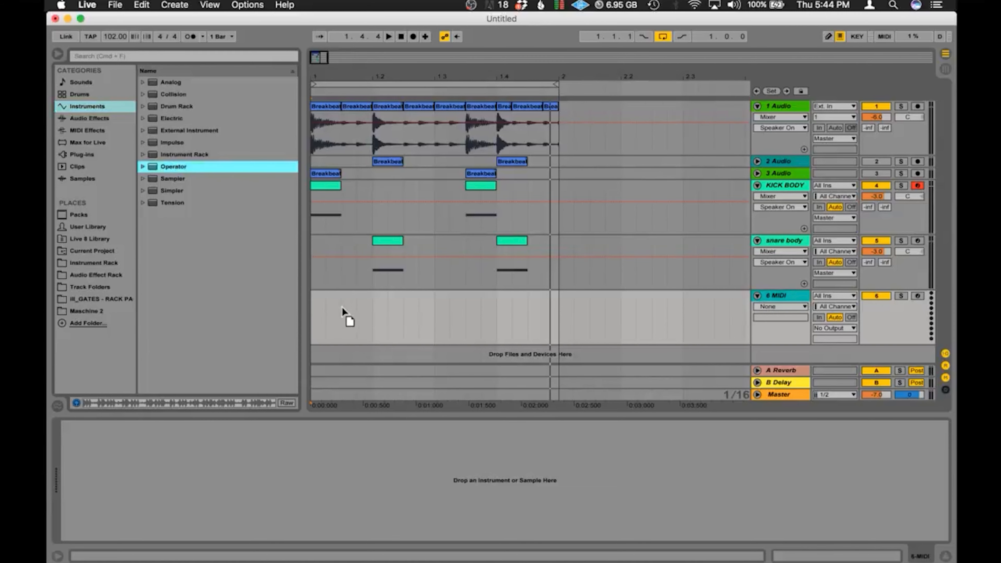
double_click(173, 166)
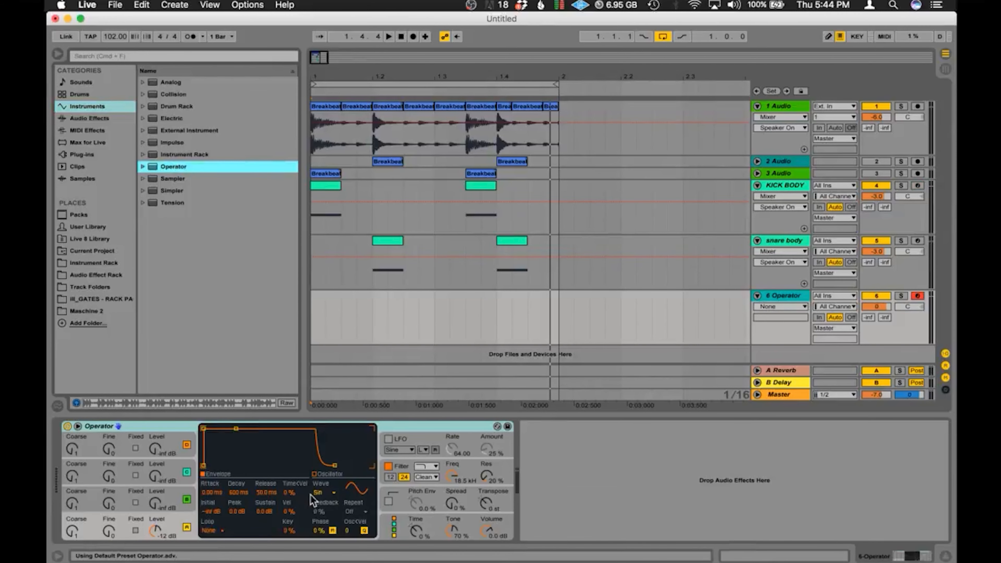
click(327, 492)
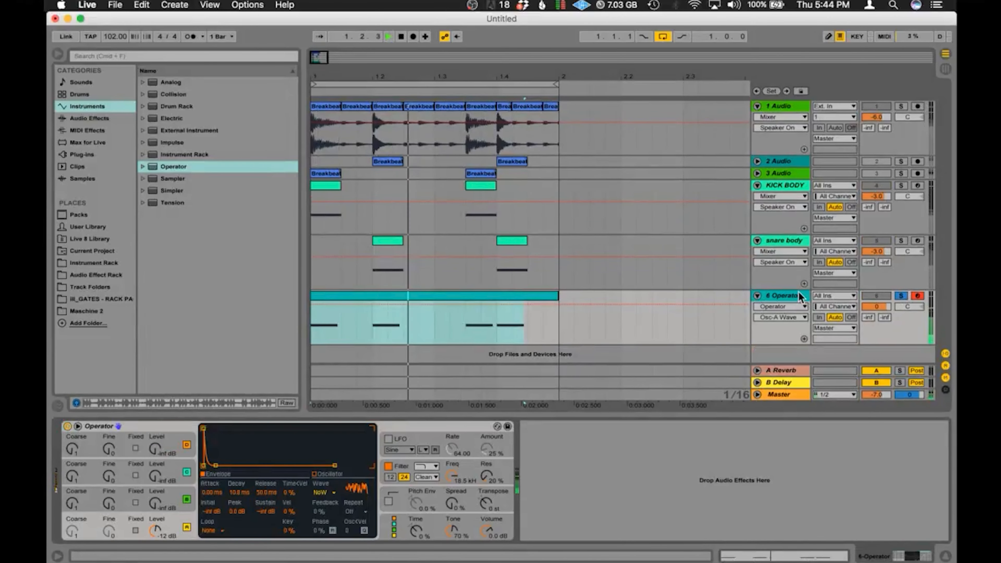
Inspect the Master Spectrum curve full size with the noise hits included.
click(779, 394)
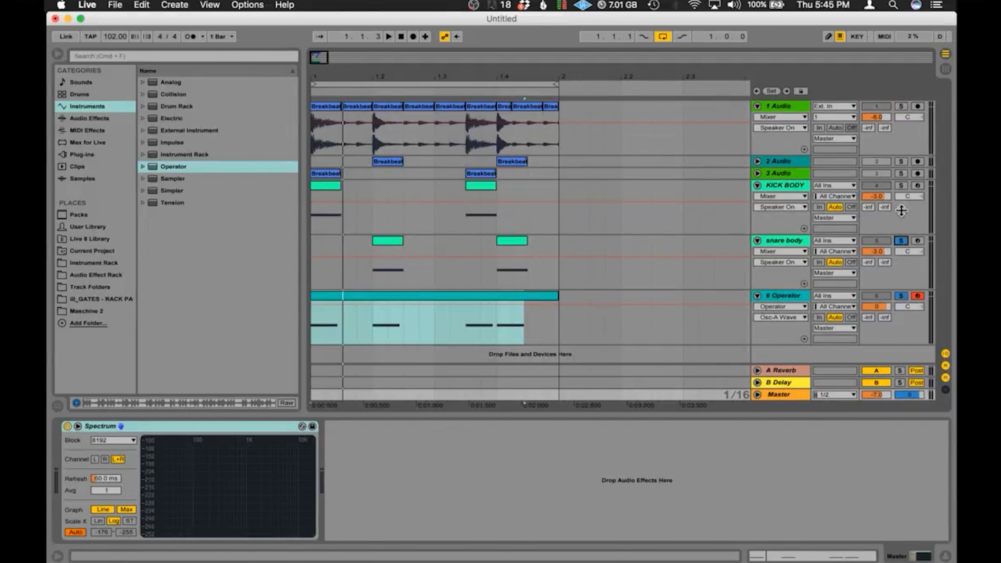
click(901, 185)
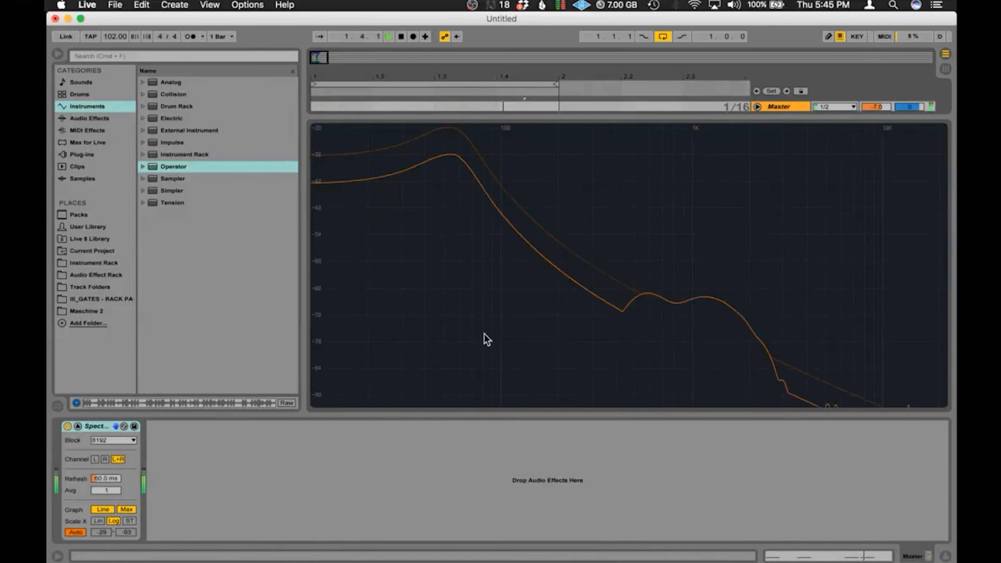
mouse_move(788, 207)
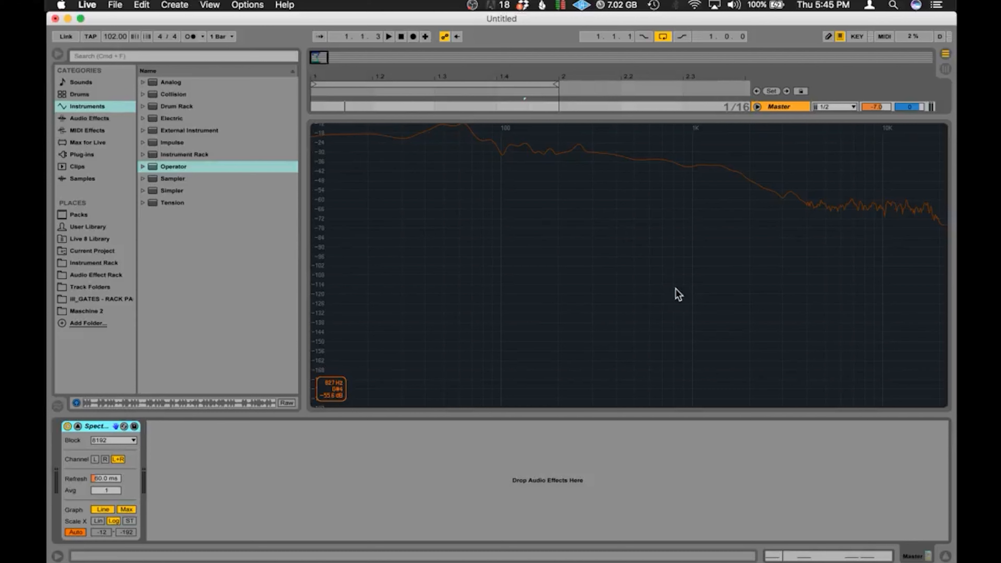
mouse_move(481, 158)
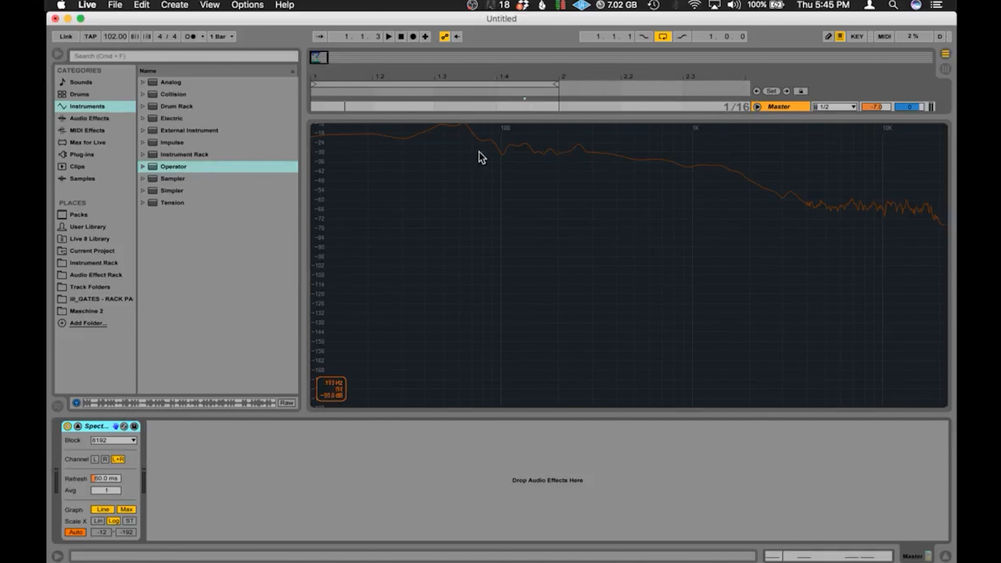
mouse_move(550, 157)
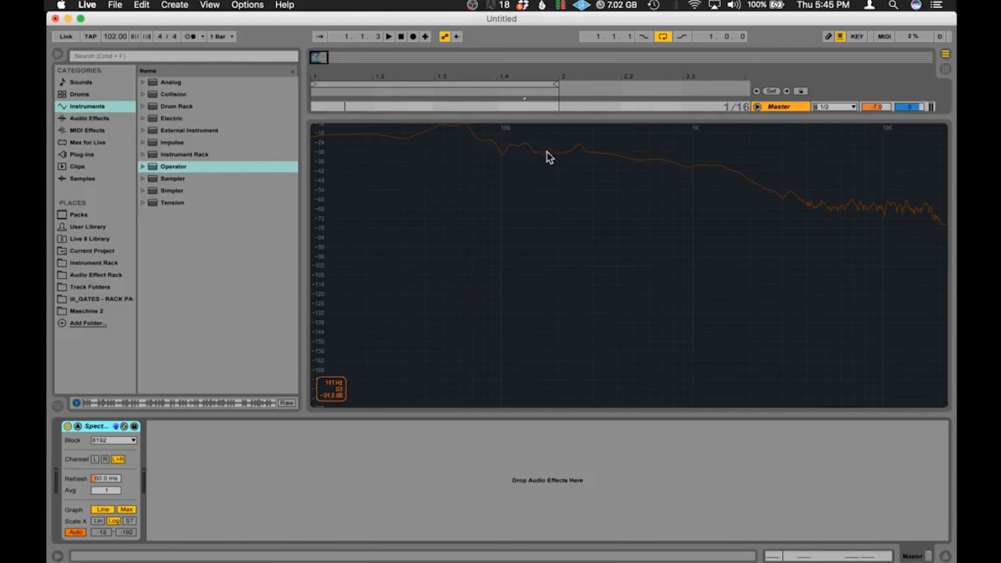
mouse_move(918, 170)
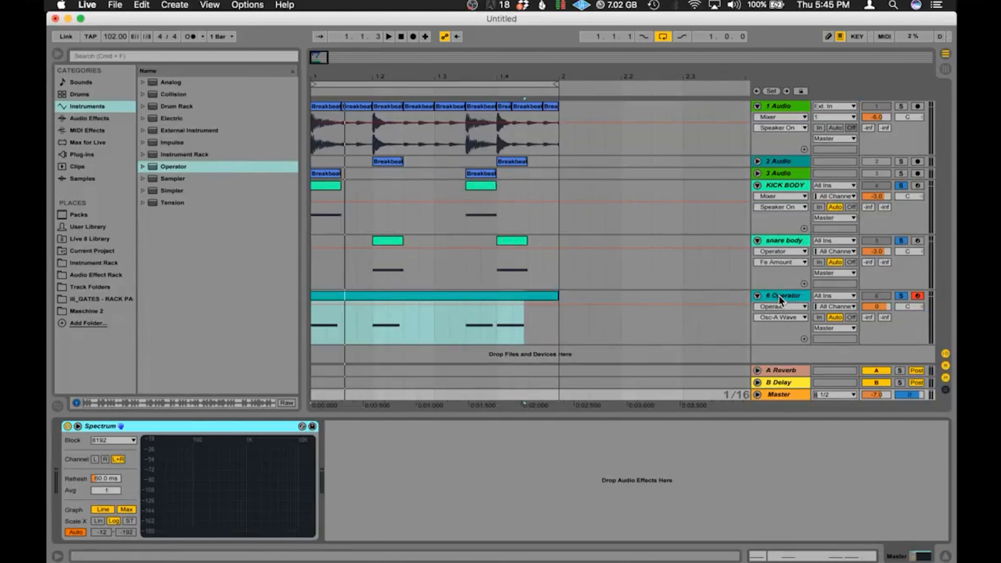
Set the noise Operator's filter cutoff to 8.00 kHz and return to the Master Spectrum.
click(779, 296)
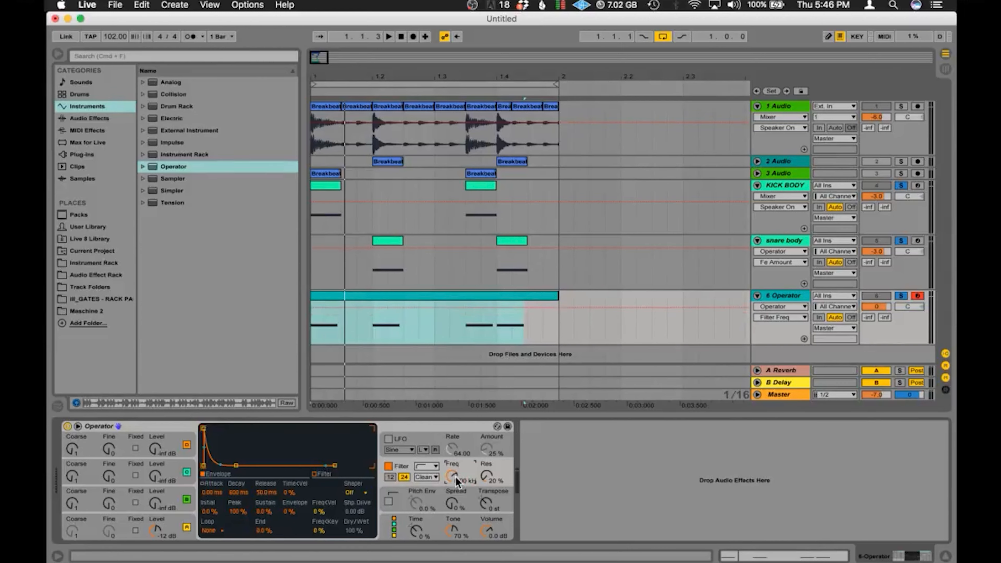
click(388, 36)
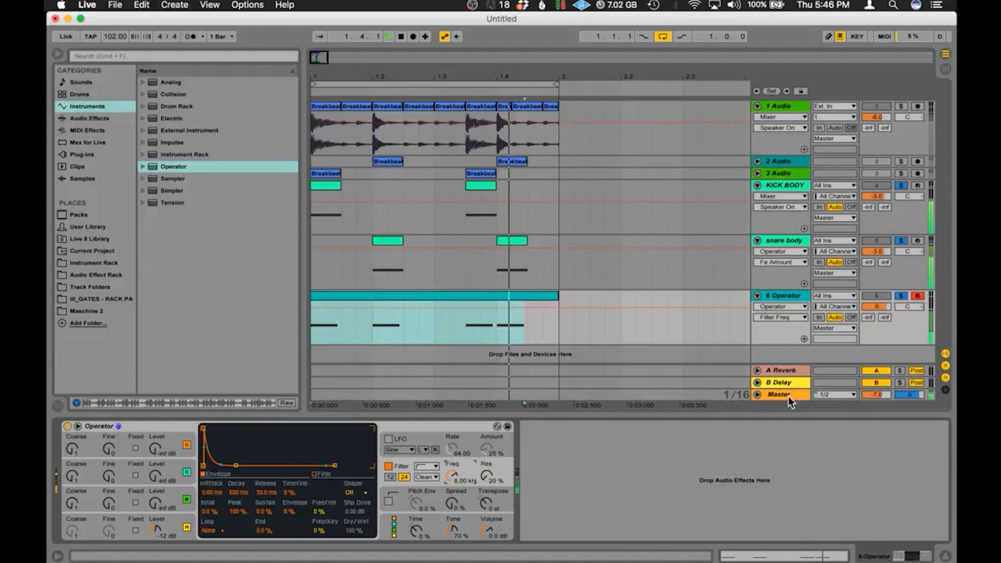
click(777, 394)
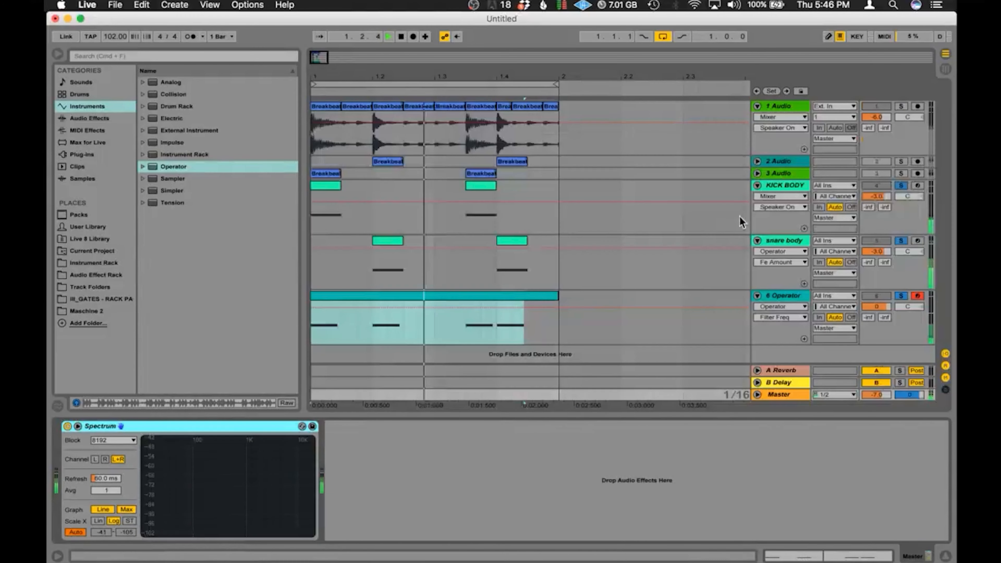
Lower the 6 Operator track volume to -2.0 dB and show the Audio Effects browser list.
click(774, 296)
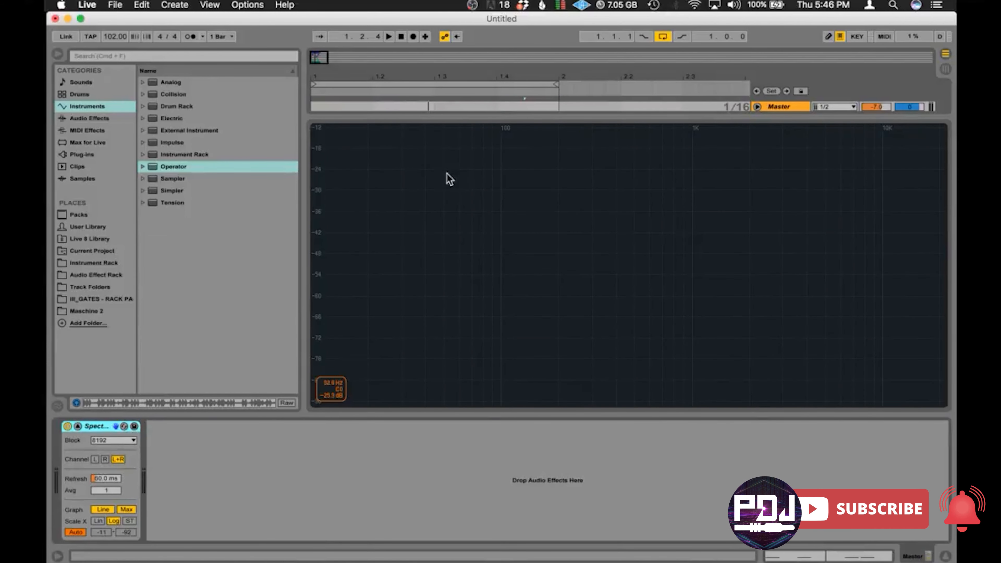
mouse_move(465, 191)
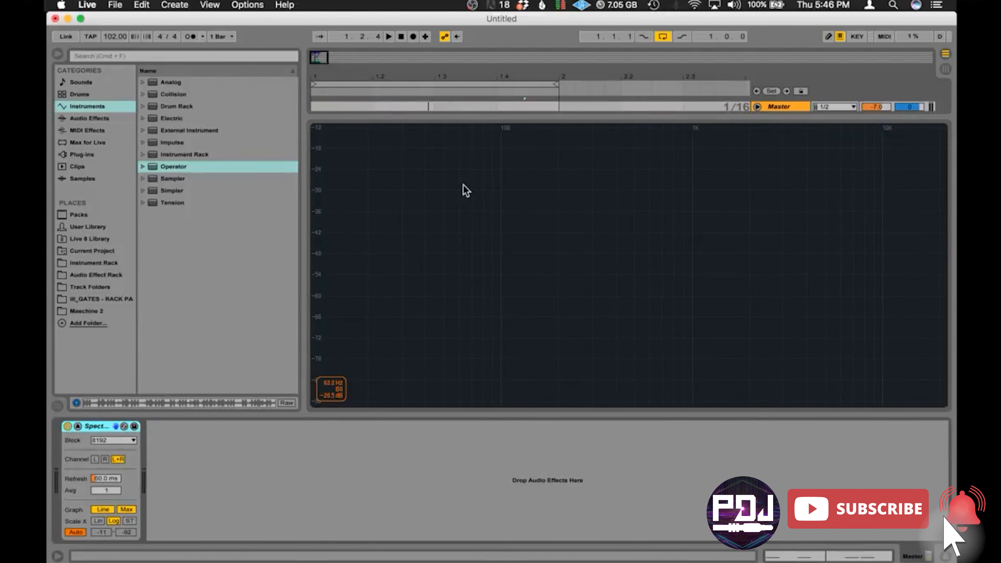
click(388, 36)
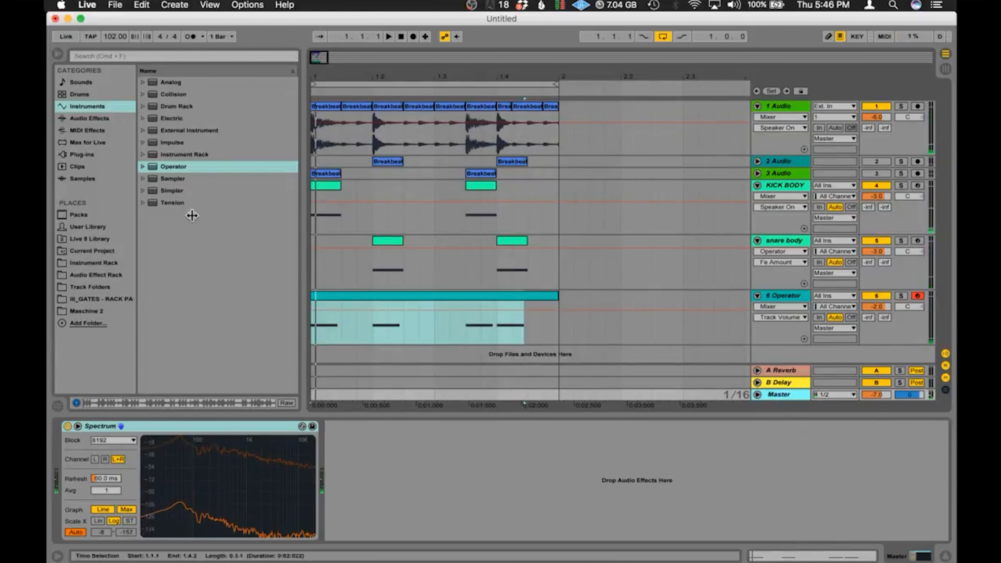
click(90, 118)
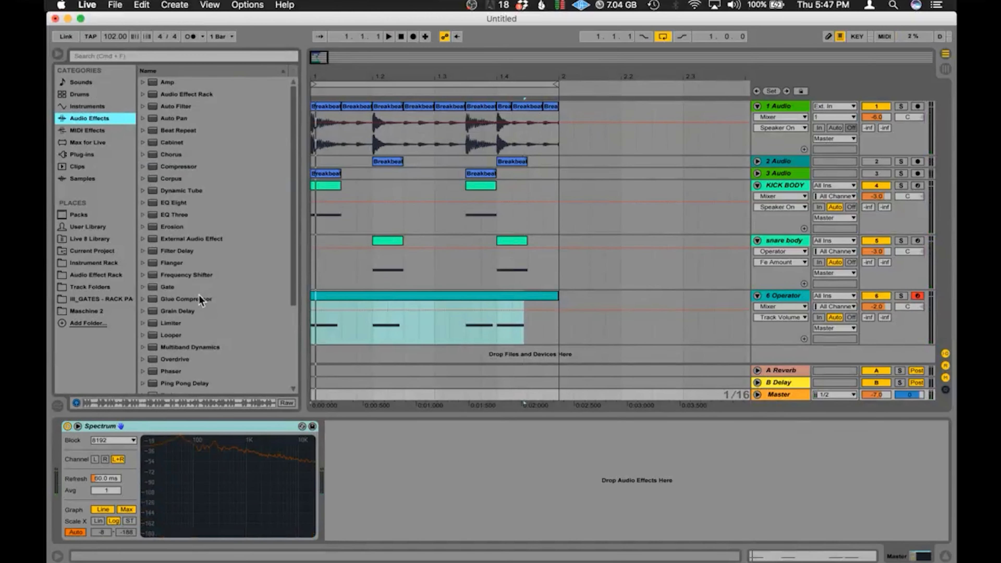